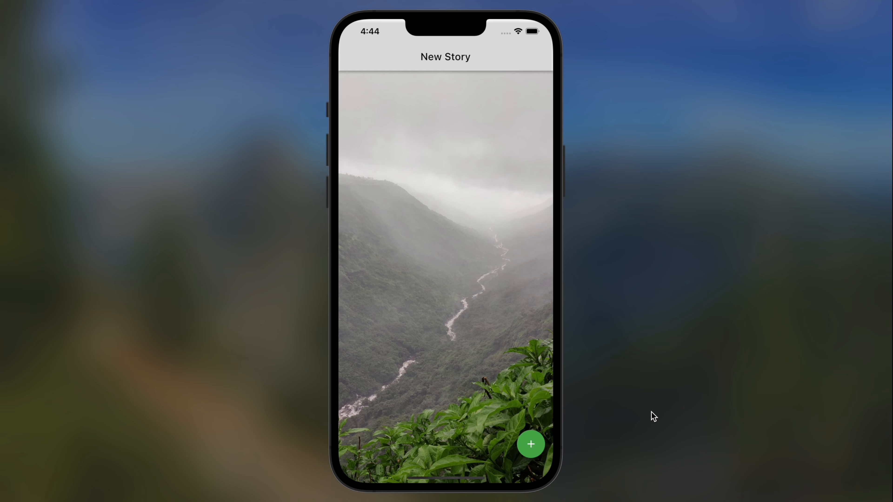
pyautogui.moveTo(620, 423)
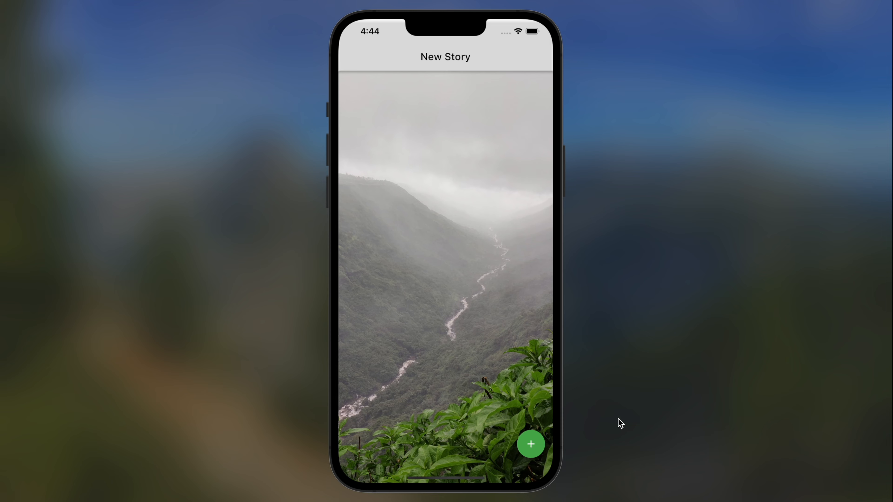
# Add a sticker to the story photo in the simulator and drag it across the image.
pyautogui.click(530, 444)
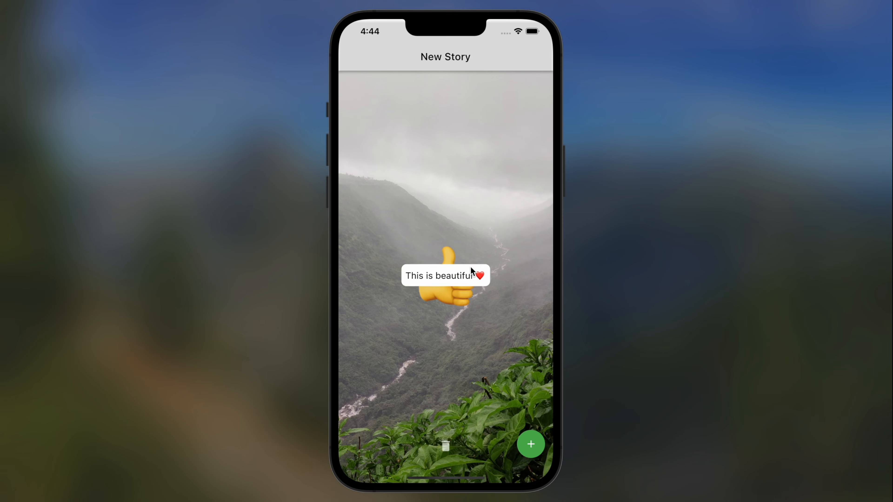
pyautogui.moveTo(479, 274); pyautogui.dragTo(475, 224)
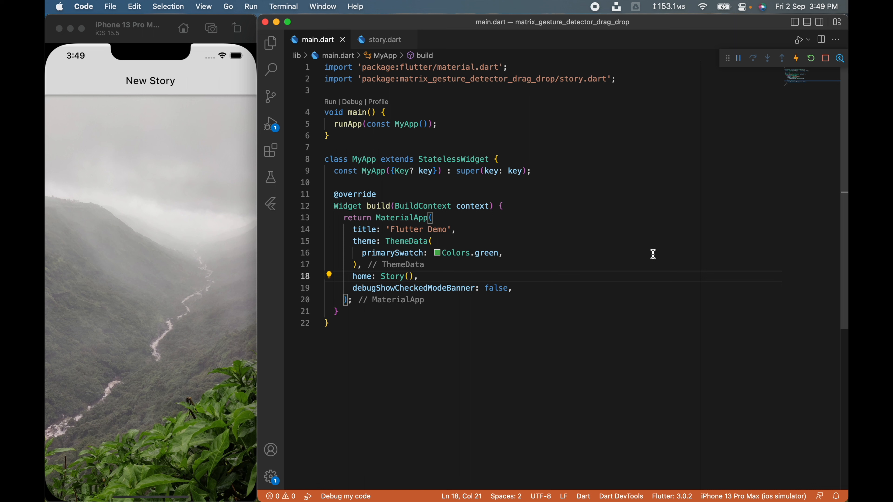
# Open story.dart from the file tree and look over the AppBar and Image.asset code.
pyautogui.click(271, 43)
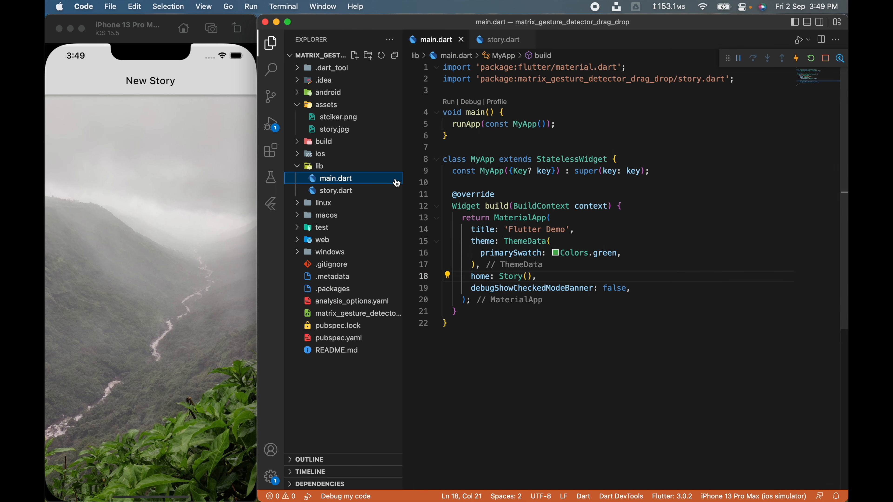
pyautogui.moveTo(483, 159)
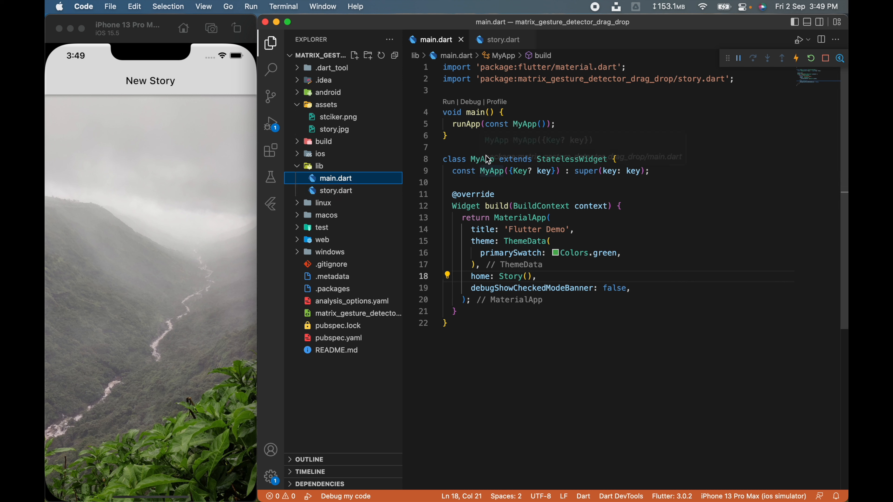
pyautogui.click(503, 39)
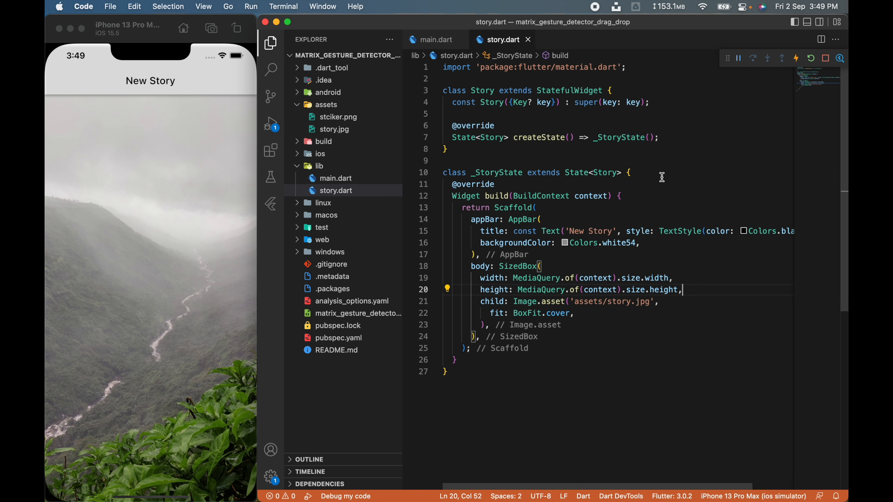
pyautogui.moveTo(525, 216)
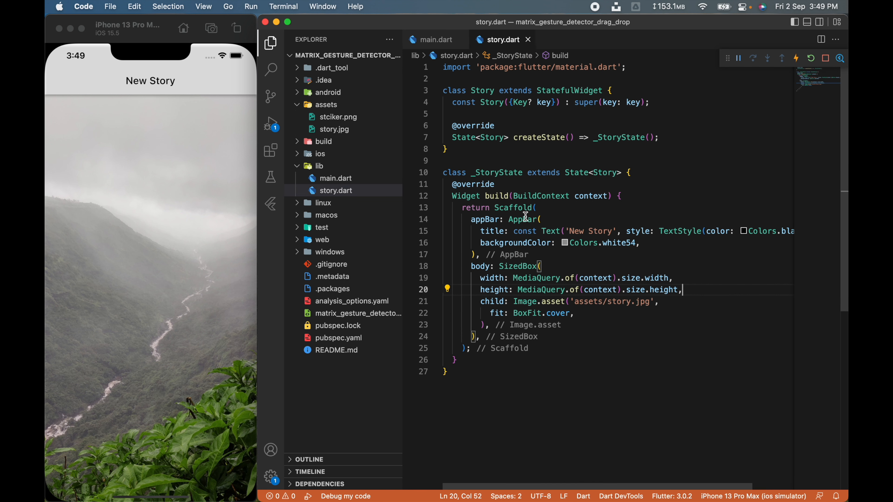
pyautogui.doubleClick(525, 219)
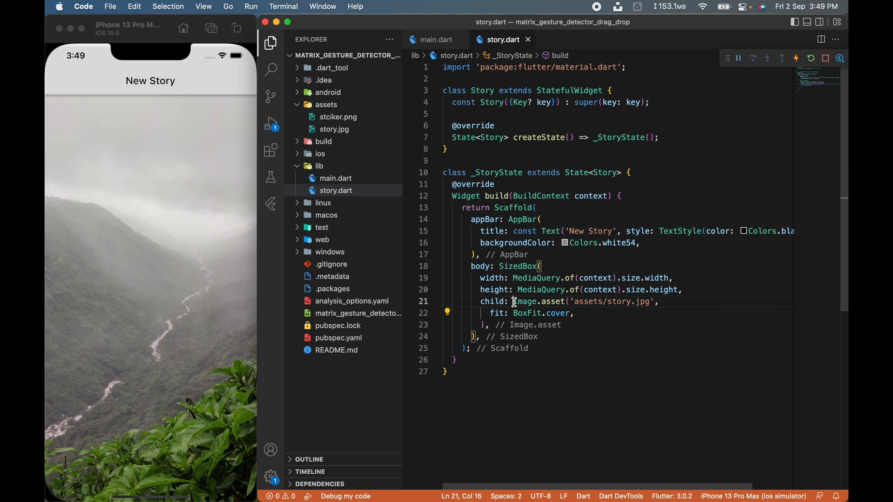
pyautogui.click(583, 302)
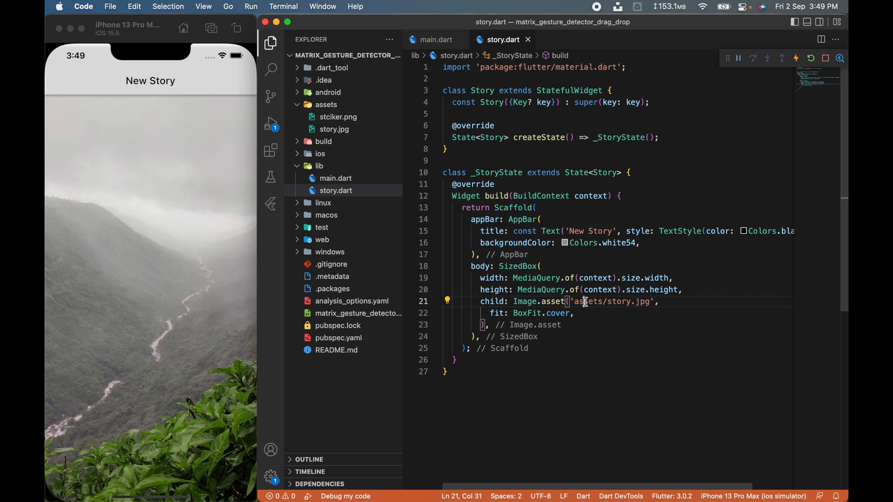
# Hide the file tree and select the SizedBox photo body ready for wrapping in a Stack.
pyautogui.click(334, 129)
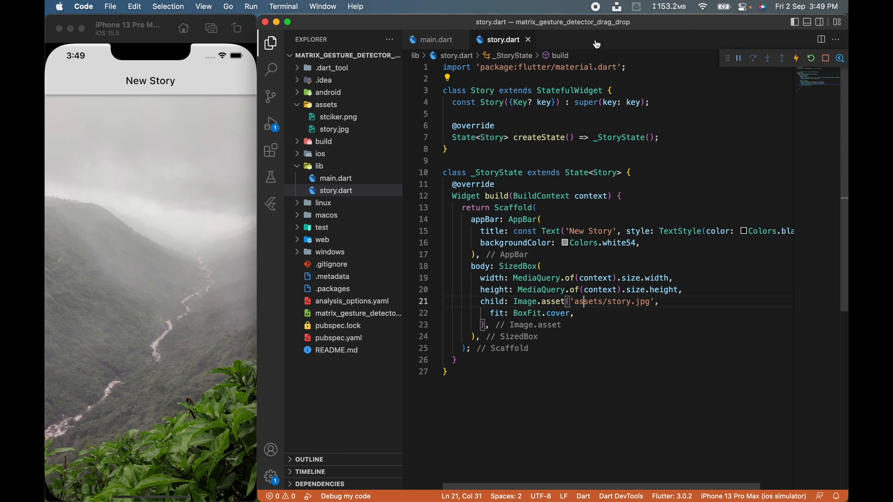
pyautogui.click(268, 43)
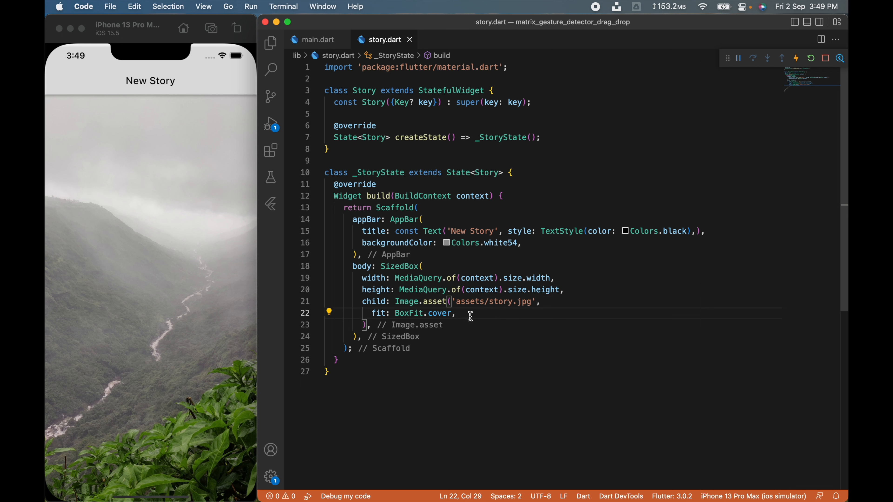
pyautogui.moveTo(548, 302)
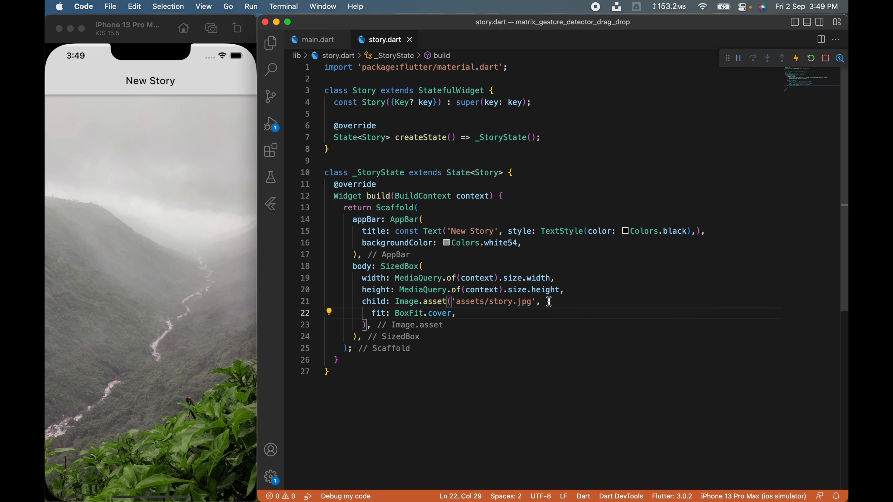
pyautogui.doubleClick(406, 301)
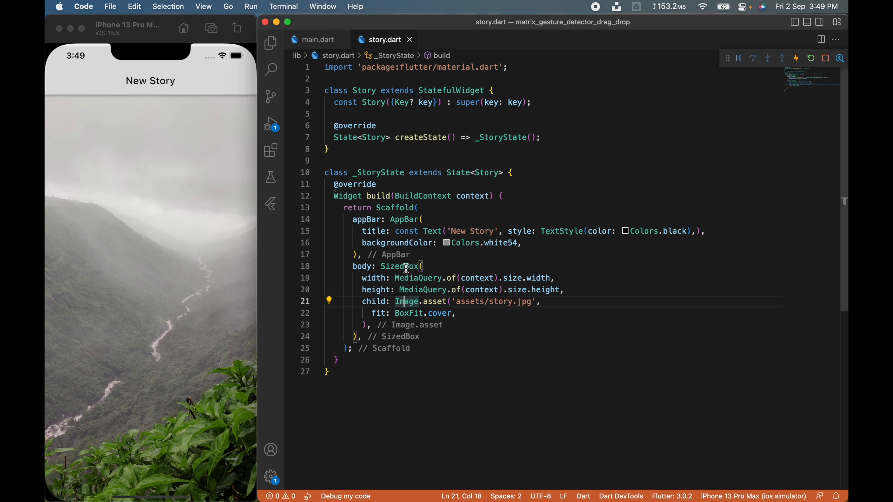
pyautogui.click(329, 266)
pyautogui.write('alignment: Alignment.center,')
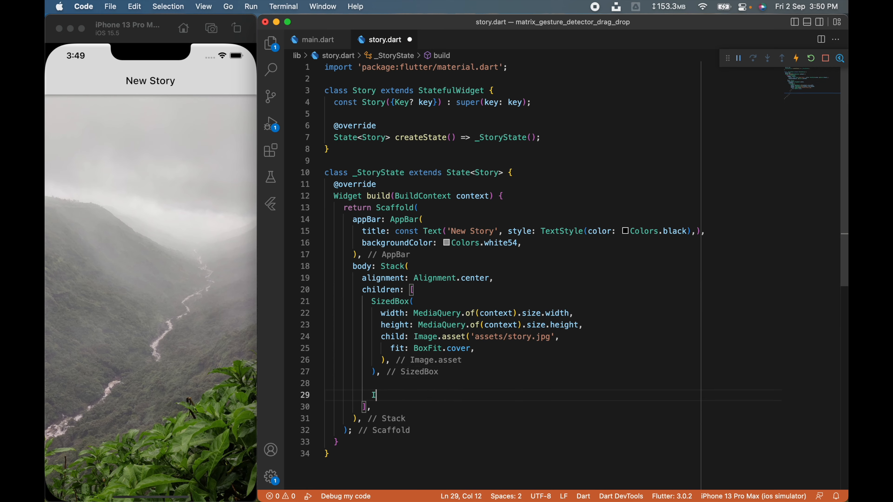
# Add Icon(Icons.favorite) with size 120 and red color on top of the photo in the Stack.
pyautogui.write('con(Icons.favorite)')
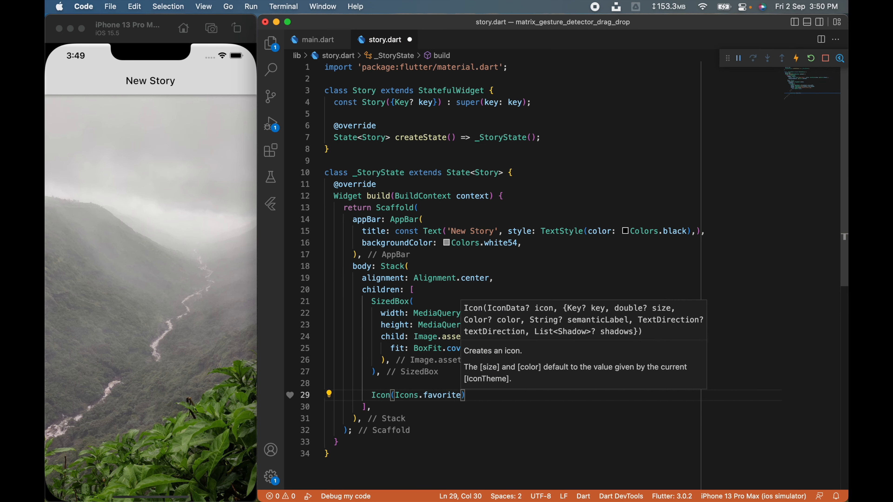
pyautogui.write(', size: 120, color: Colors.red,')
pyautogui.write('List<Widget> _addedWidgets')
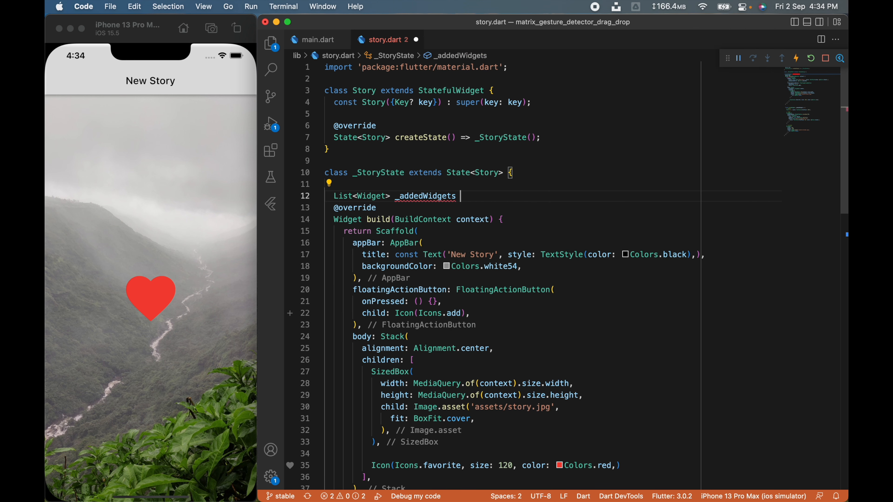
# Declare _addedWidgets = [], append the next _dummyWidgets element on press, loop them into the Stack, and tap + to test.
pyautogui.write('= [];')
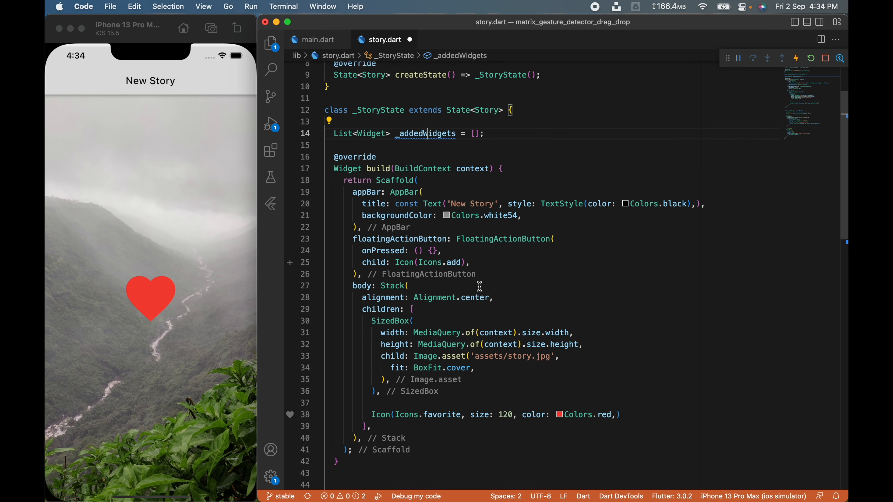
pyautogui.write('if')
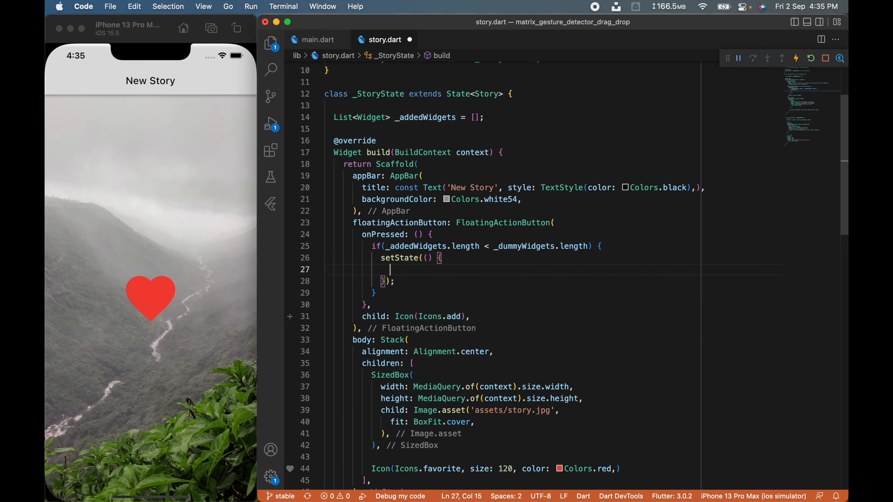
pyautogui.write('_addedWidgets.add(_dummyWidgets.elementAt(_addedWidgets.length));')
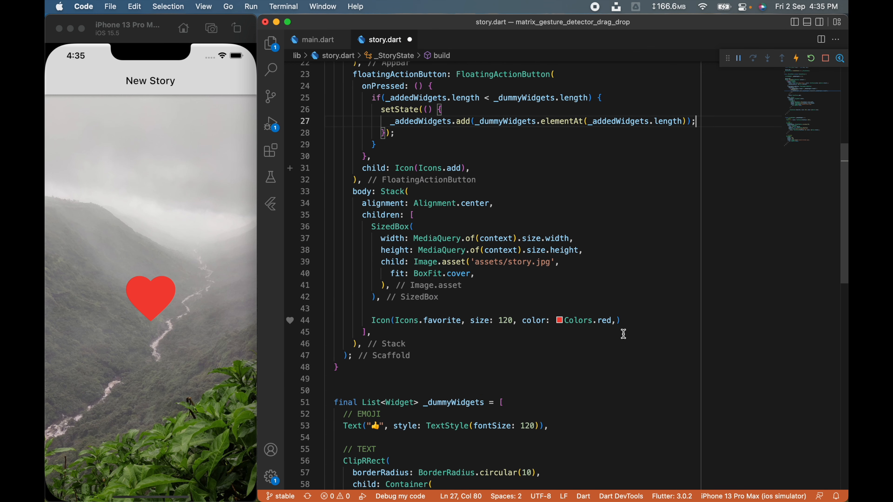
pyautogui.write('for(int )')
pyautogui.write('_addedWidgets[i]')
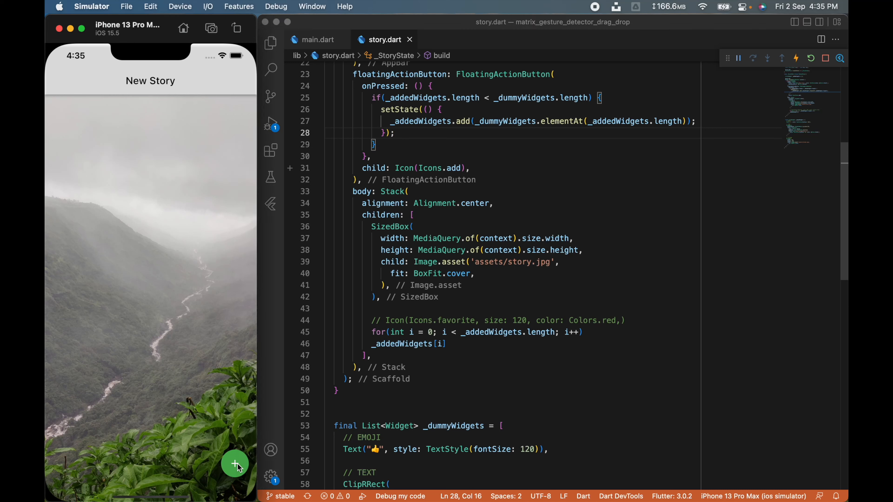
pyautogui.click(235, 464)
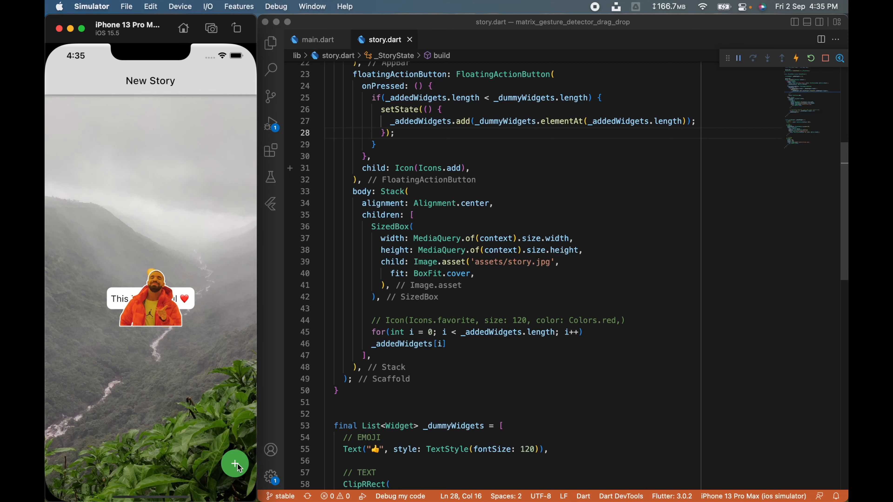
pyautogui.moveTo(237, 467)
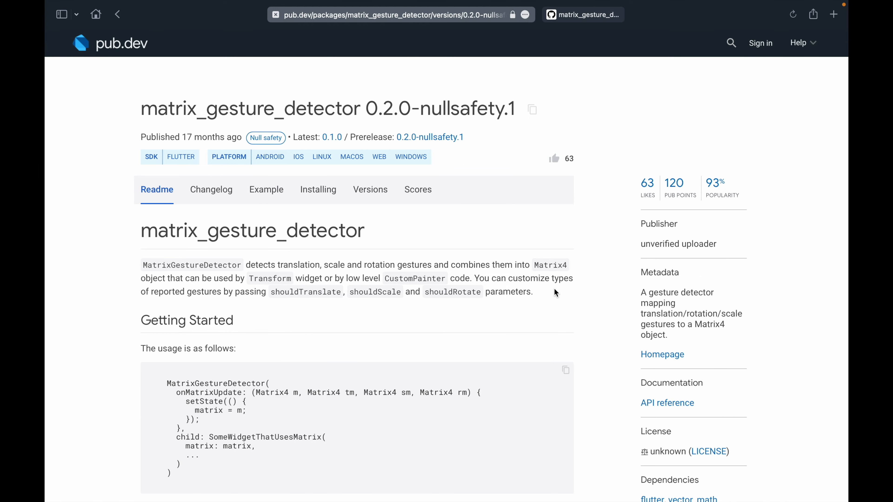
# Copy the matrix_gesture_detector dependency line from its pub.dev page.
pyautogui.scroll(-3)
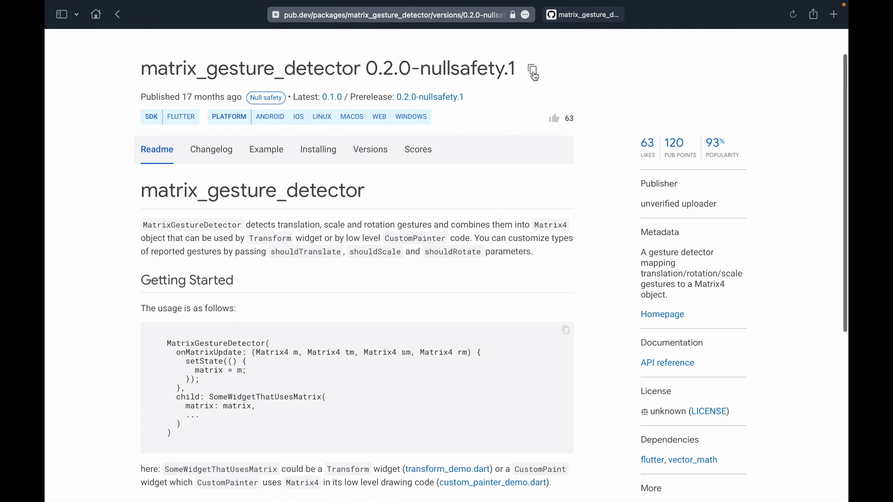
pyautogui.click(532, 69)
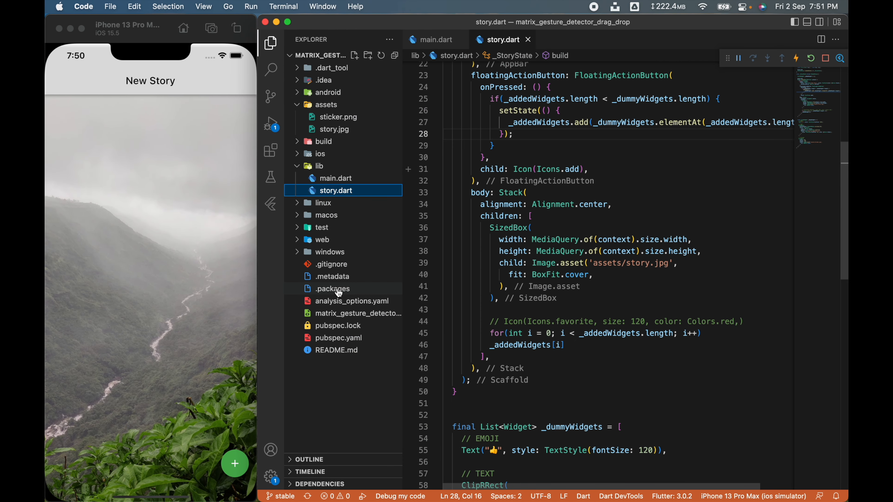
# Add matrix_gesture_detector ^0.2.0-nullsafety.1 under dependencies in pubspec.yaml.
pyautogui.click(338, 338)
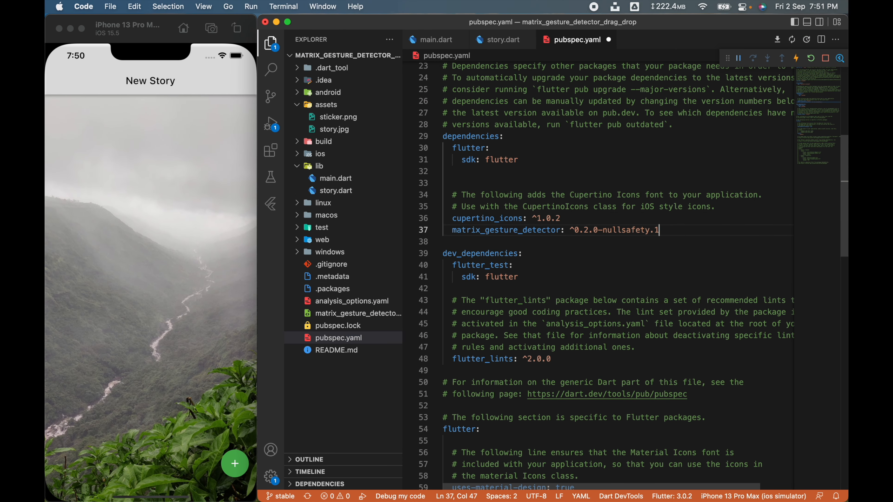
pyautogui.click(336, 190)
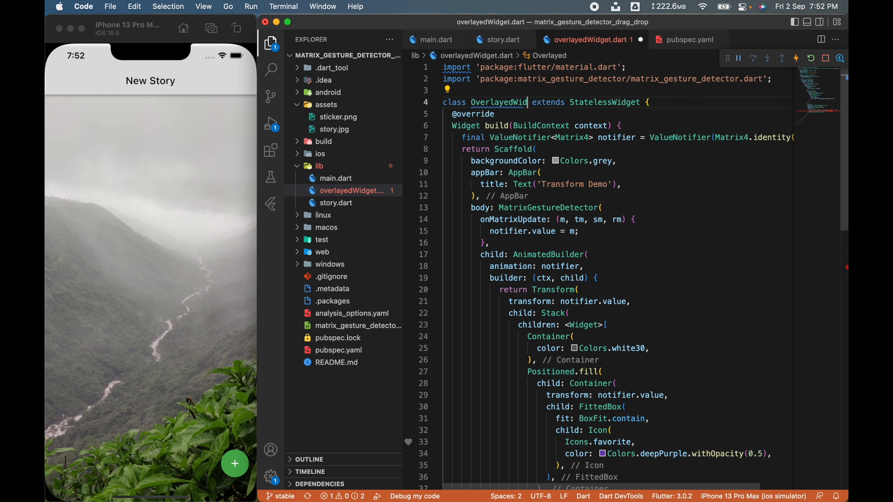
# Trim OverlayedWidget to return a MatrixGestureDetector transforming a FittedBox purple heart icon.
pyautogui.scroll(-3)
pyautogui.write('get')
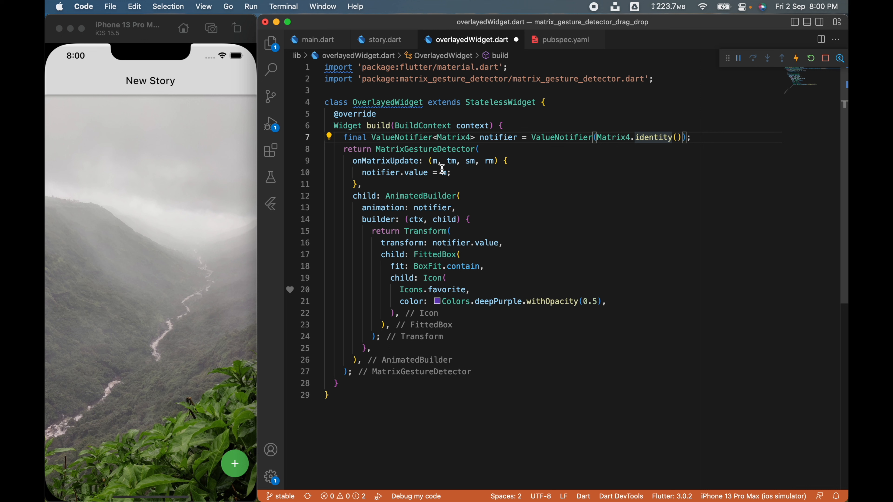
pyautogui.moveTo(387, 161)
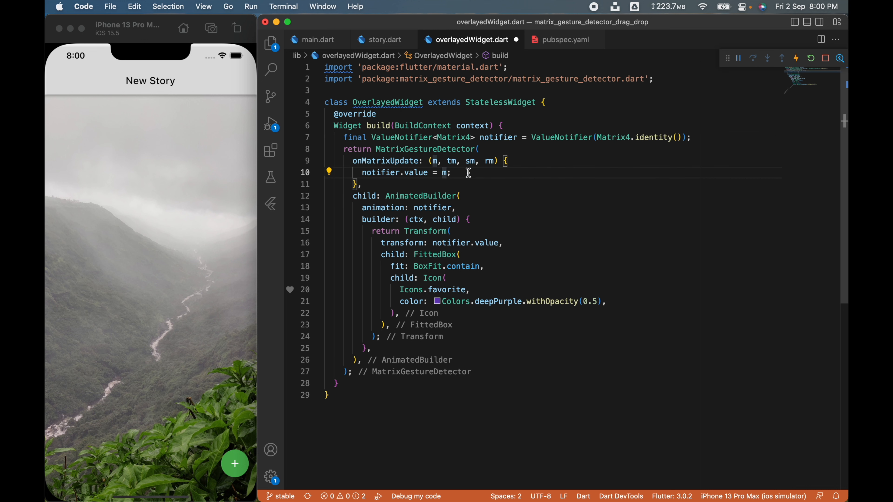
pyautogui.click(451, 172)
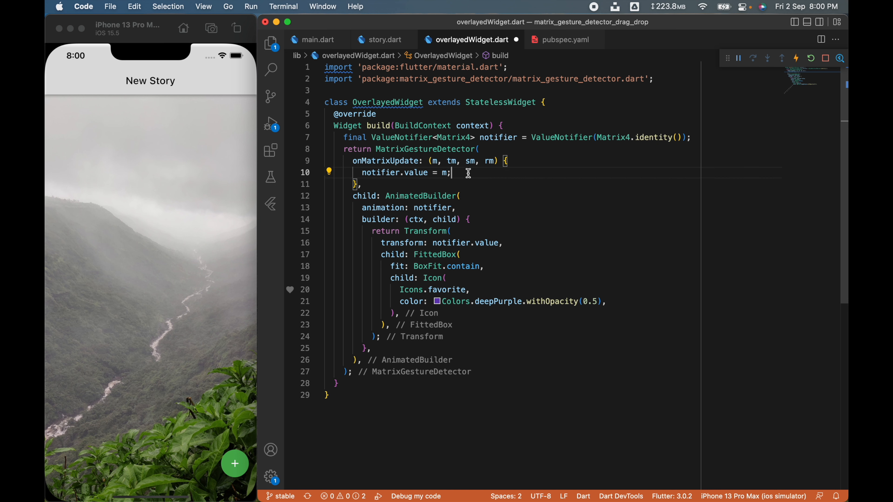
pyautogui.moveTo(442, 196)
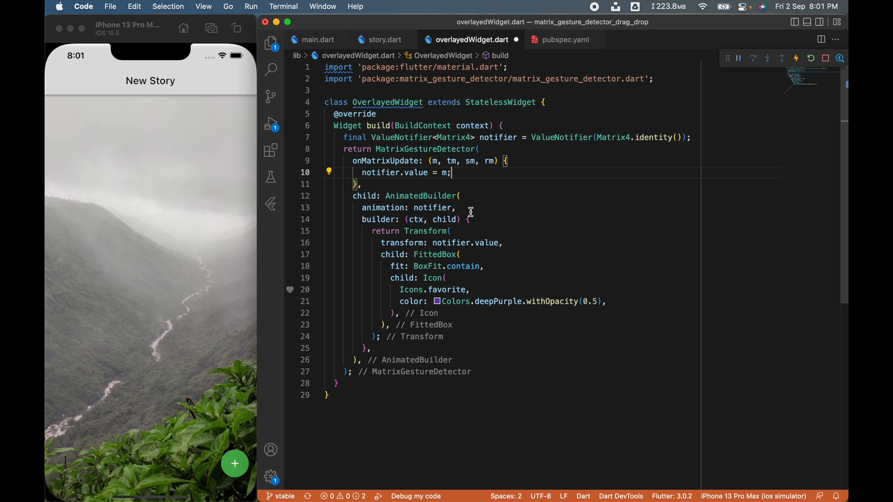
pyautogui.moveTo(460, 232)
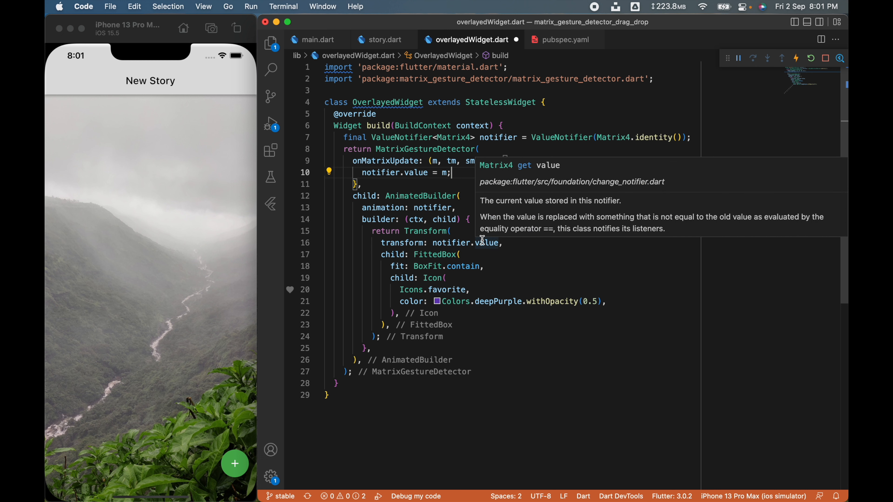
pyautogui.moveTo(485, 247)
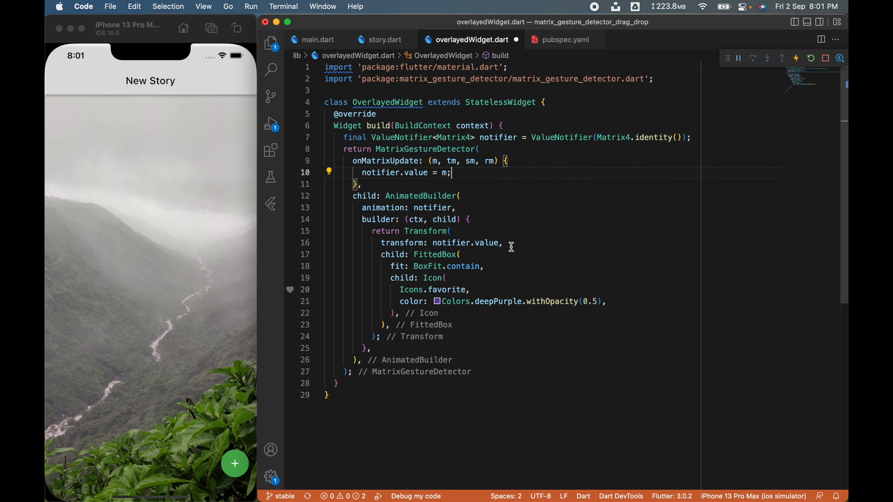
pyautogui.moveTo(515, 253)
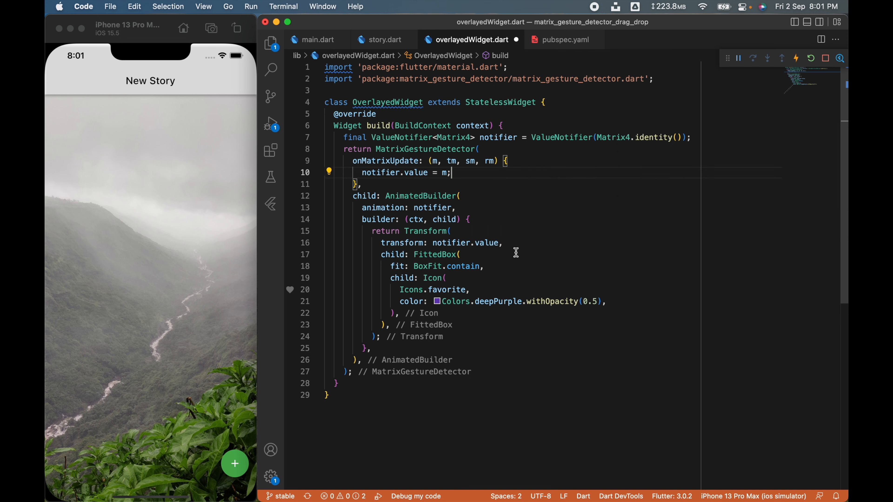
pyautogui.moveTo(517, 255)
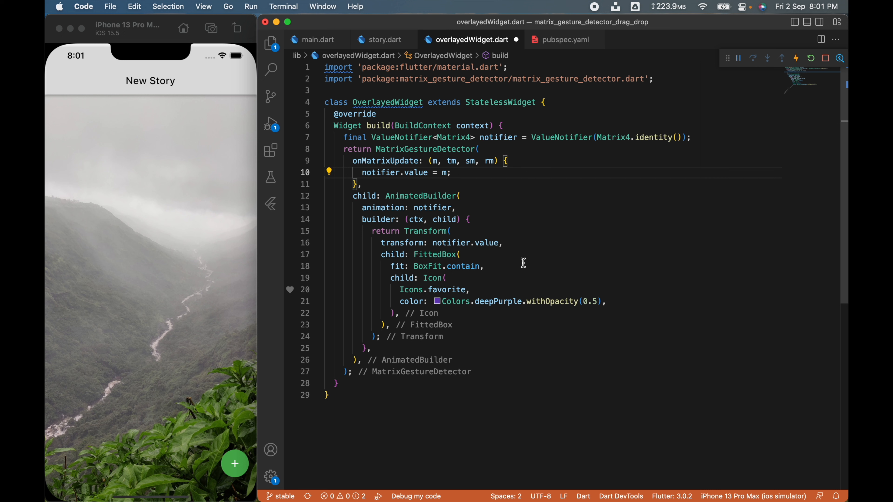
pyautogui.moveTo(650, 249)
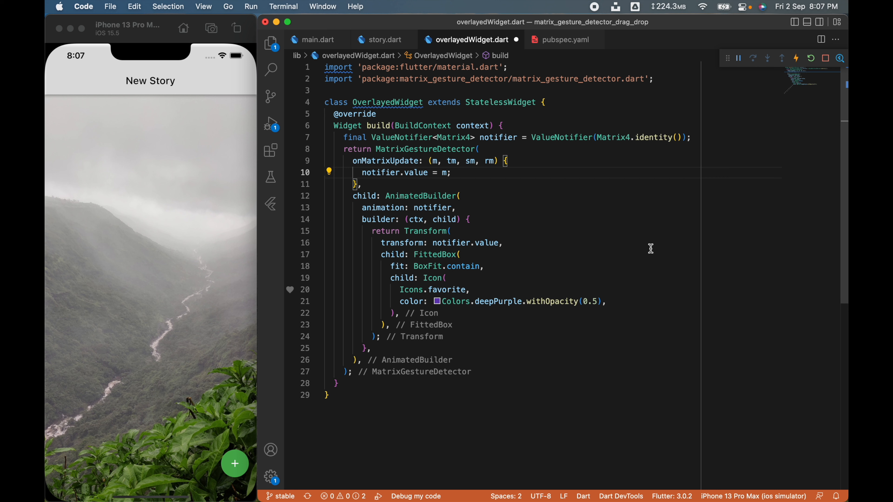
pyautogui.moveTo(627, 114)
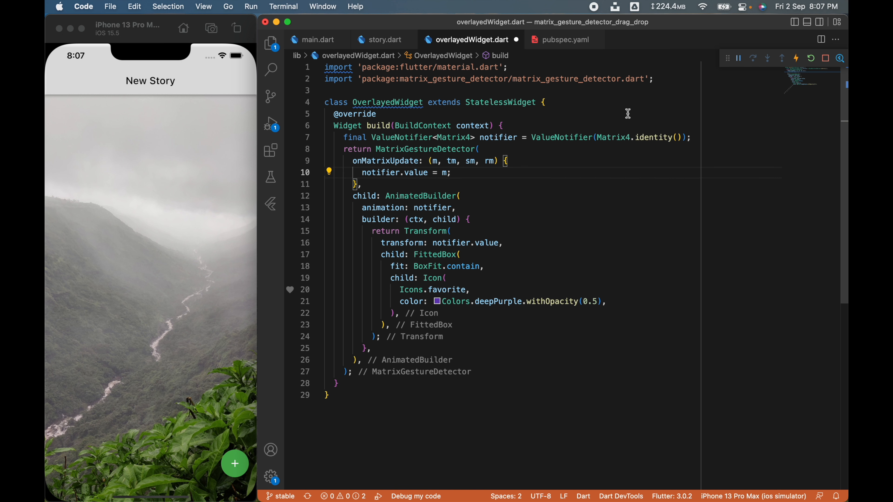
pyautogui.moveTo(421, 279)
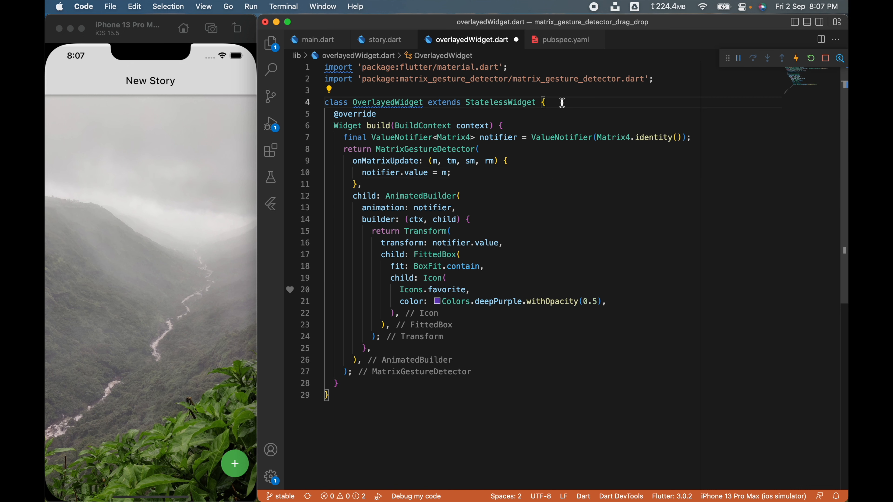
# Give OverlayedWidget a required child field, centred with Alignment.center inside the transform.
pyautogui.write('final Widget ch')
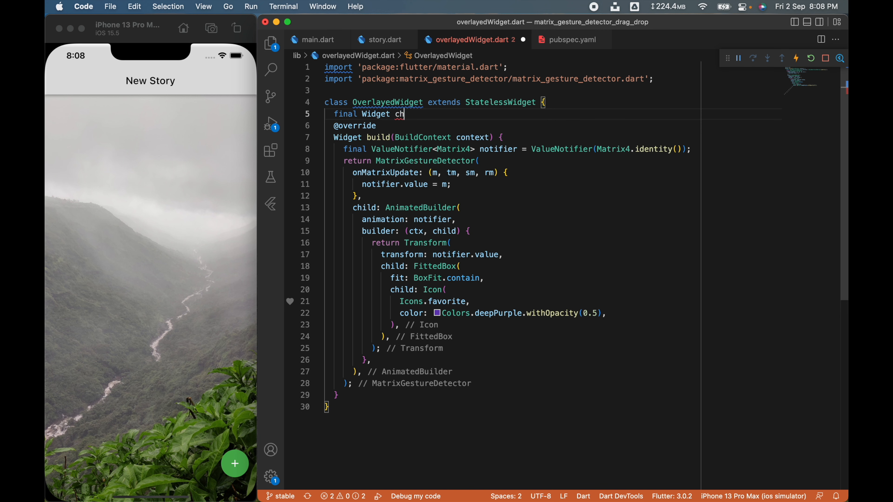
pyautogui.write('ild;')
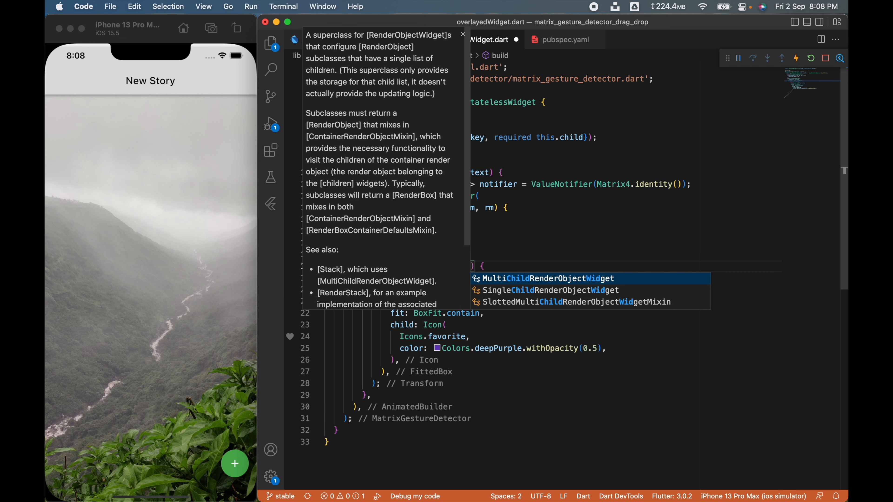
pyautogui.click(548, 240)
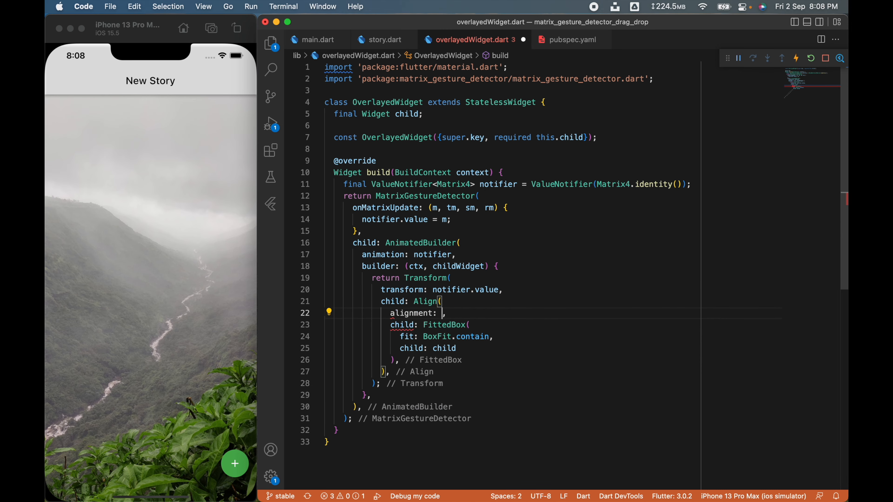
pyautogui.write('Alignment.center')
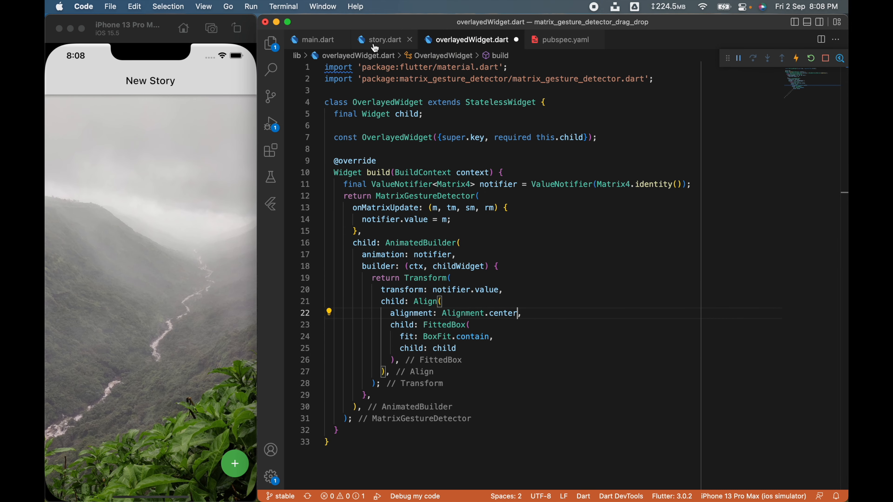
# In story.dart wrap each added widget in OverlayedWidget and hot reload.
pyautogui.click(383, 39)
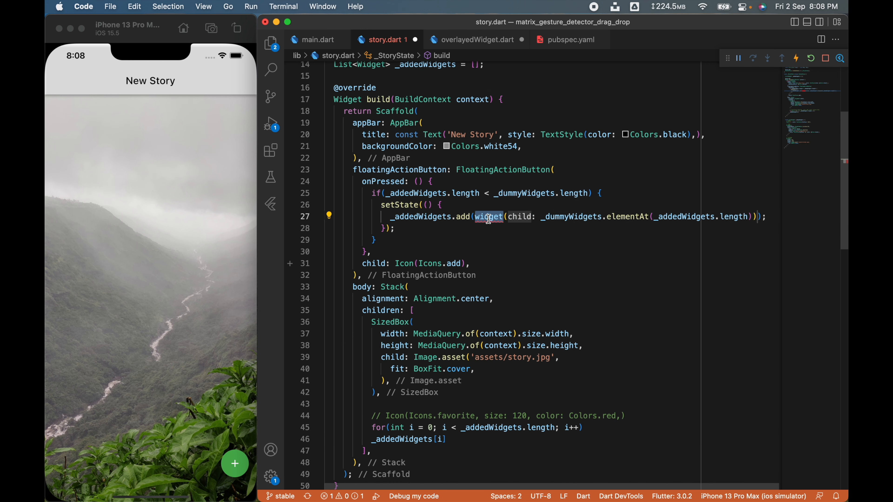
pyautogui.write('OverlayedWidget')
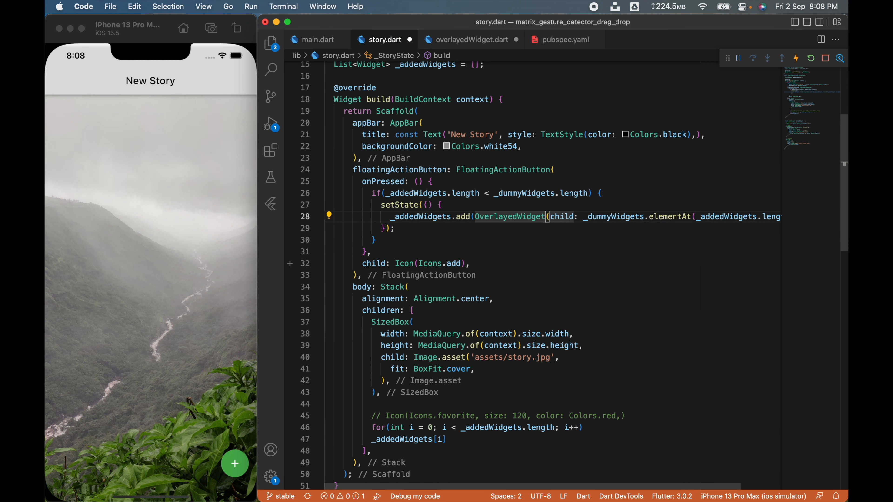
pyautogui.click(811, 58)
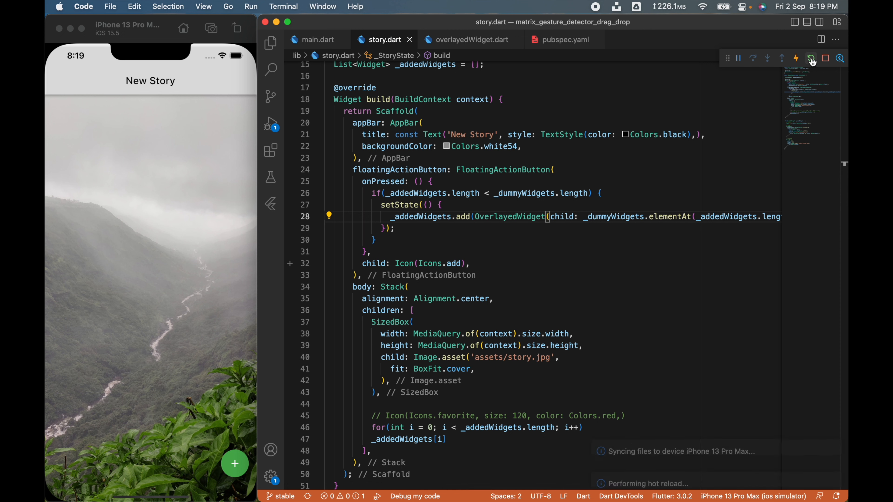
# Reload, add the thumbs-up, caption card and photo stickers, and drag them into place on the landscape.
pyautogui.click(811, 58)
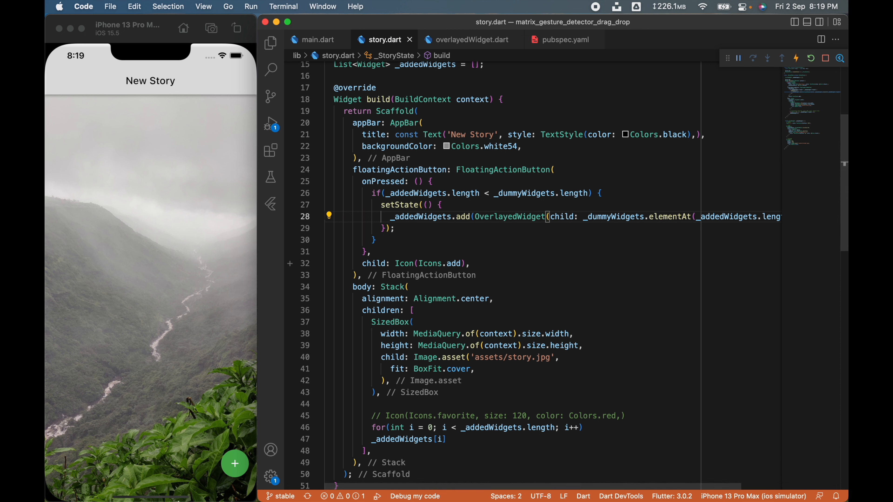
pyautogui.click(234, 464)
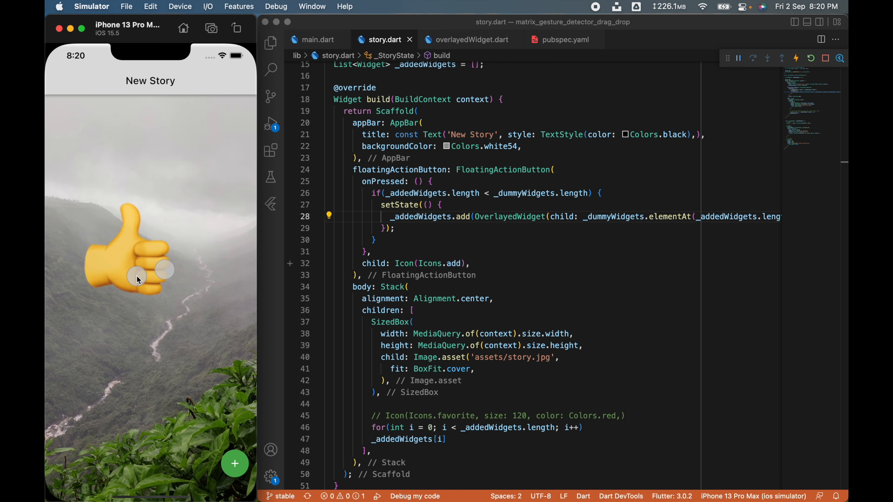
pyautogui.moveTo(137, 279); pyautogui.dragTo(150, 285)
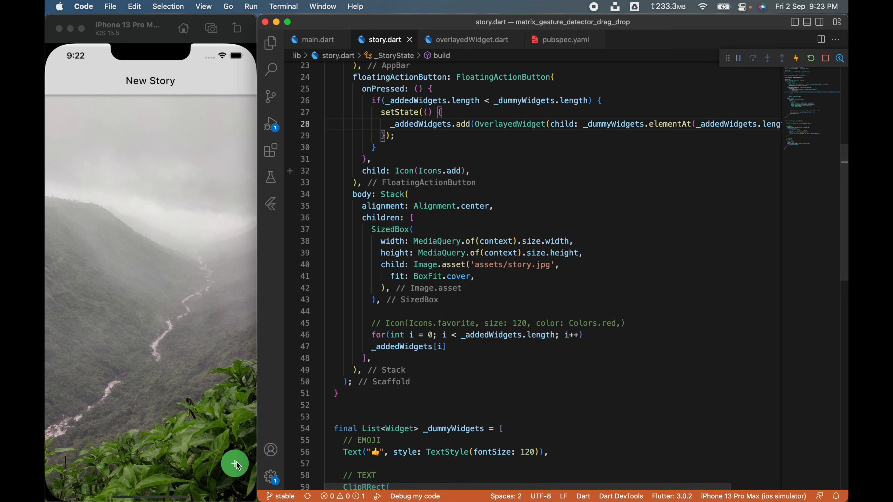
pyautogui.click(235, 465)
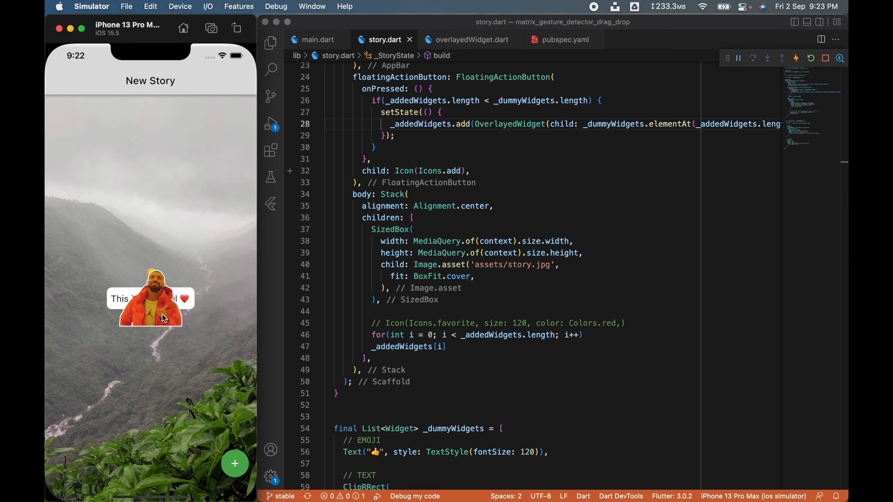
pyautogui.moveTo(151, 307); pyautogui.dragTo(148, 461)
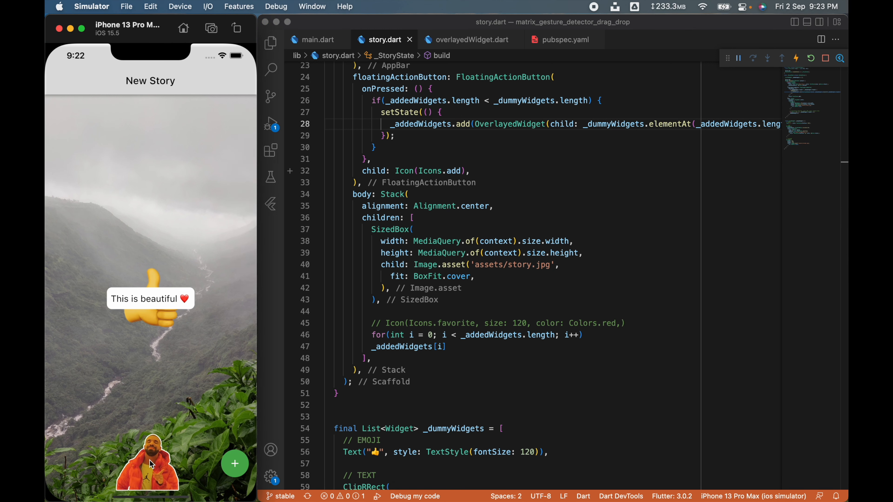
pyautogui.moveTo(148, 464); pyautogui.dragTo(165, 350)
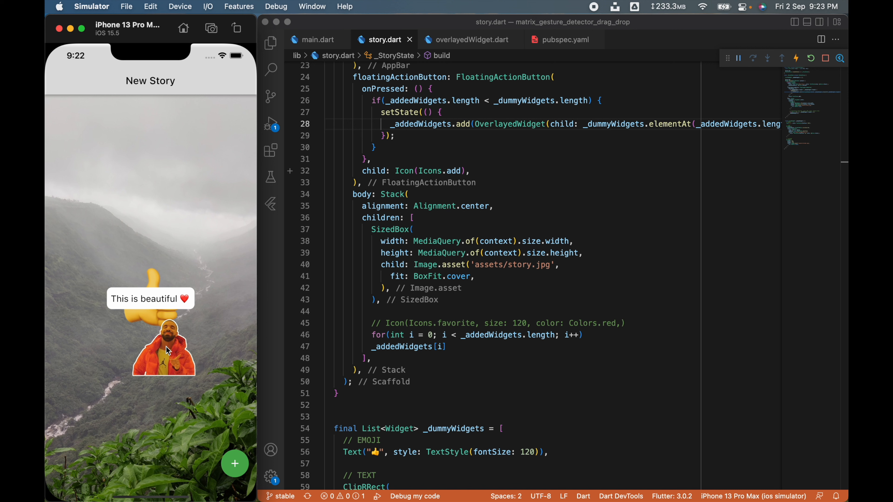
pyautogui.moveTo(642, 209)
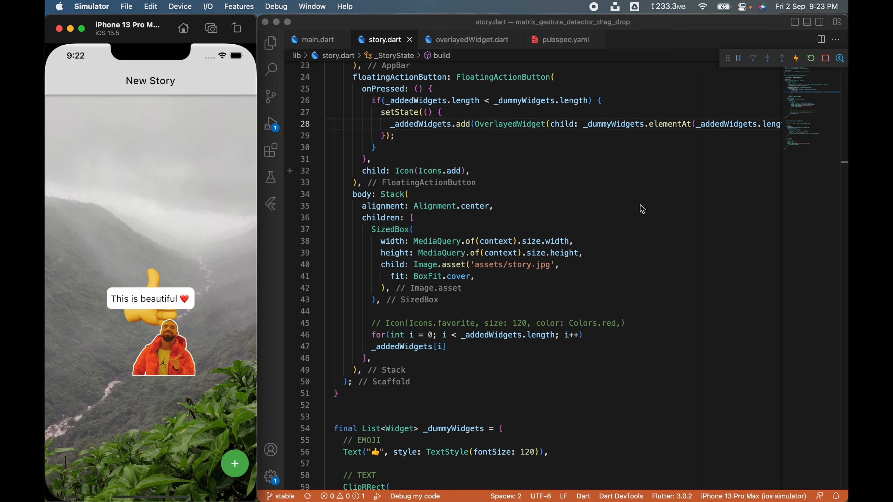
# Start an Align() entry in story.dart's Stack children for the delete icon.
pyautogui.click(641, 206)
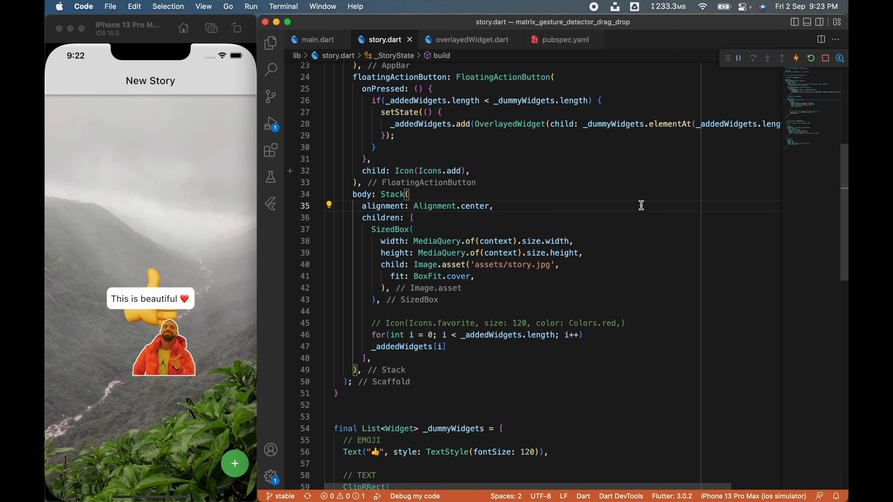
pyautogui.scroll(-3)
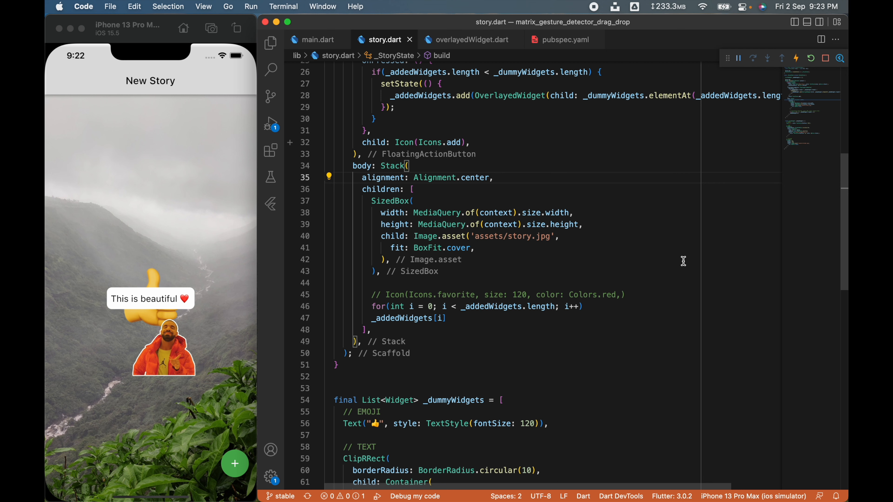
pyautogui.click(492, 178)
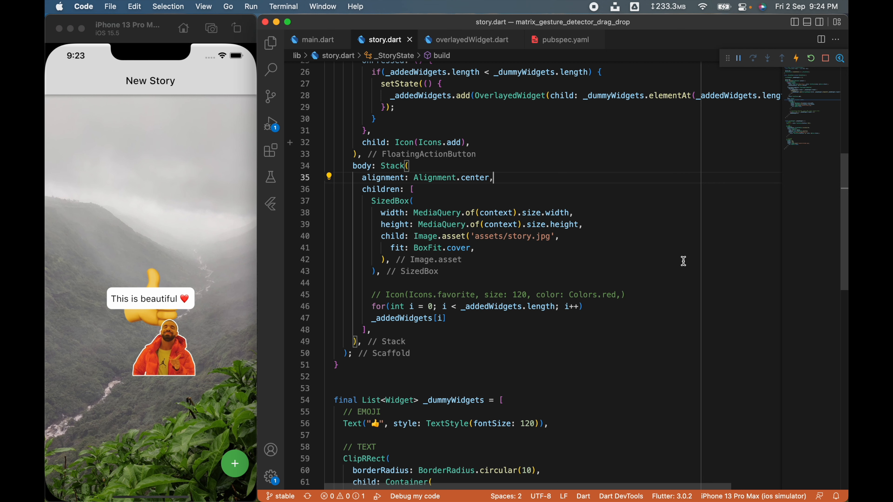
pyautogui.write('Align(')
pyautogui.write('child: Icon(Icons.delete, size: 28, color: Colors.white70,),')
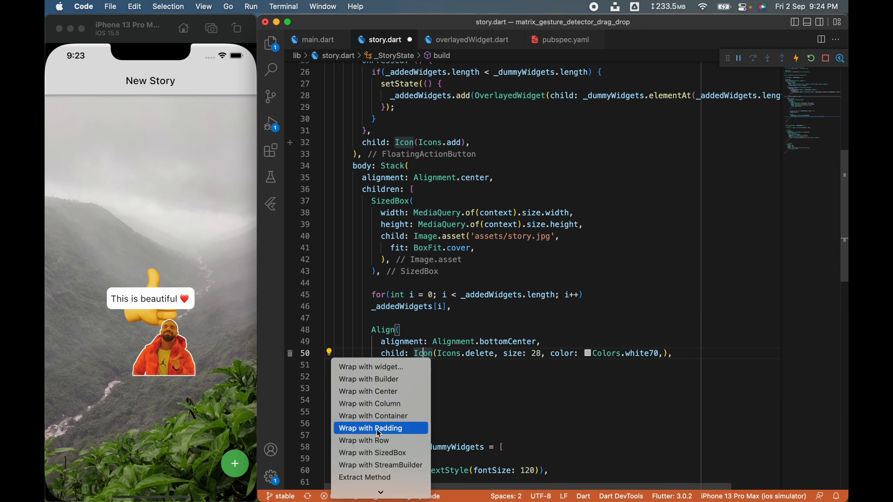
# Wrap the bottom-centre delete icon with Padding of EdgeInsets.all(60.0), reload, and test dragging a sticker.
pyautogui.click(370, 428)
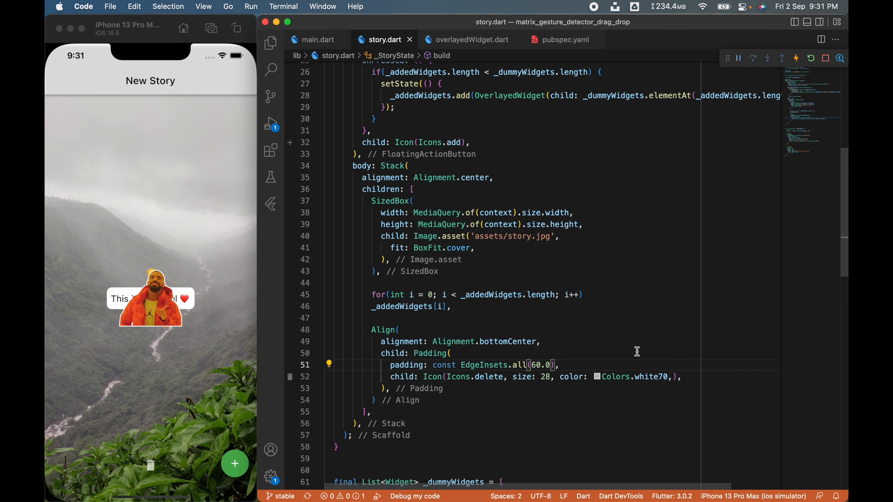
pyautogui.moveTo(150, 299); pyautogui.dragTo(159, 444)
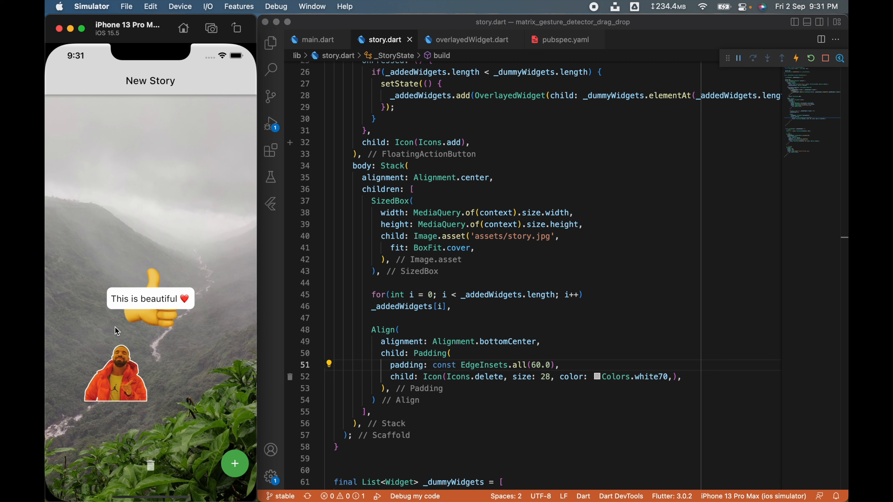
pyautogui.moveTo(548, 109)
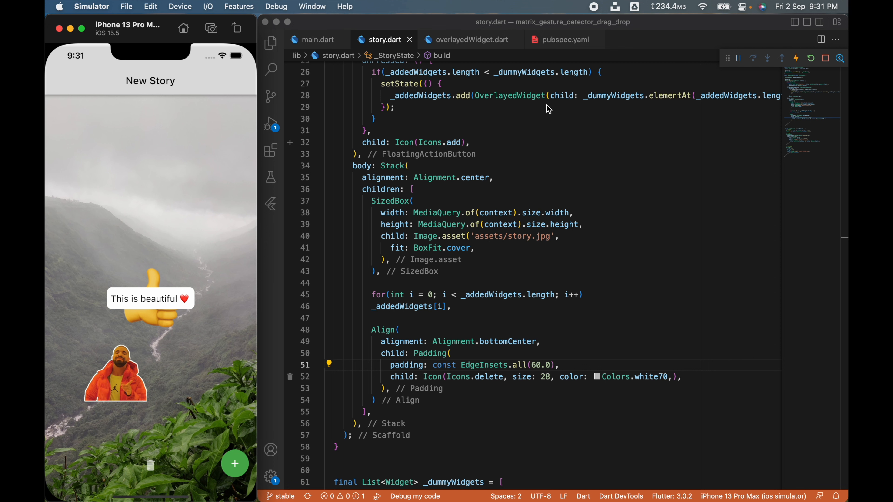
pyautogui.click(473, 39)
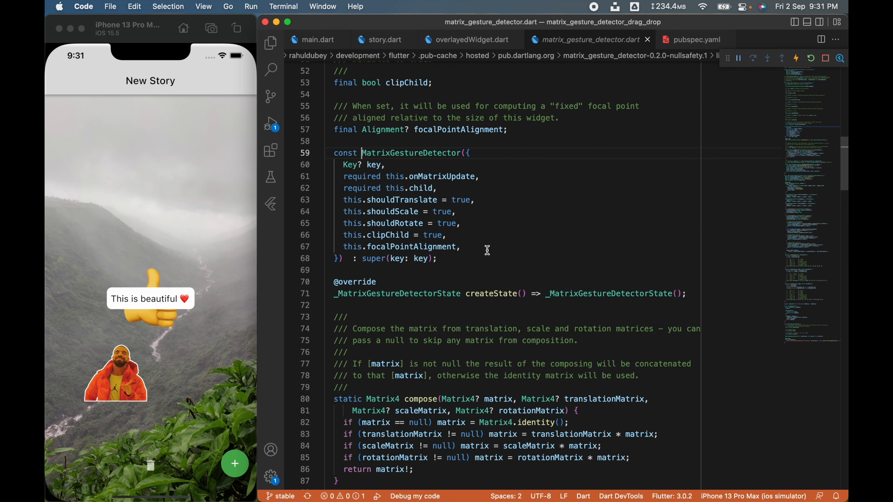
# Scroll to the package's GestureDetector build and begin typing an onScale… callback line.
pyautogui.scroll(-3)
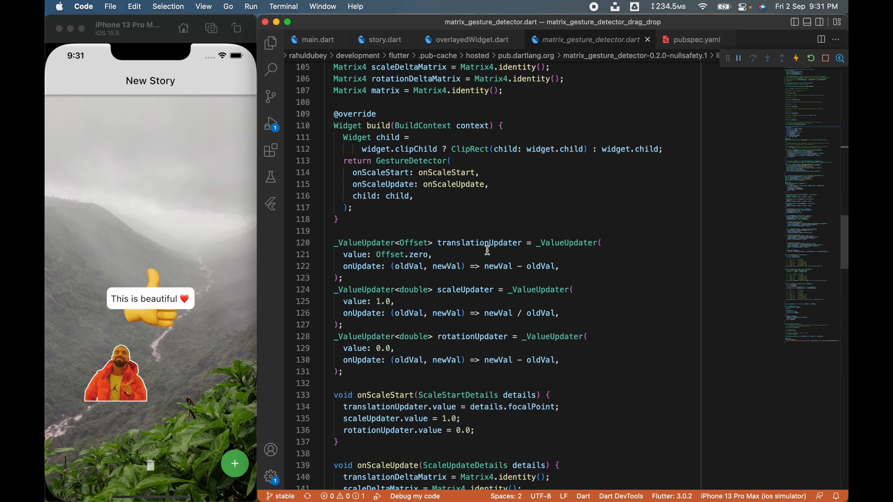
pyautogui.doubleClick(410, 160)
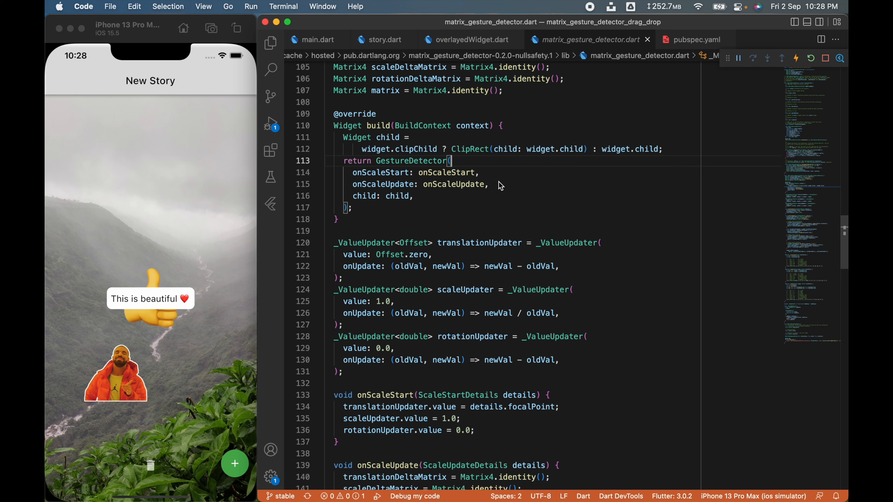
pyautogui.moveTo(504, 186)
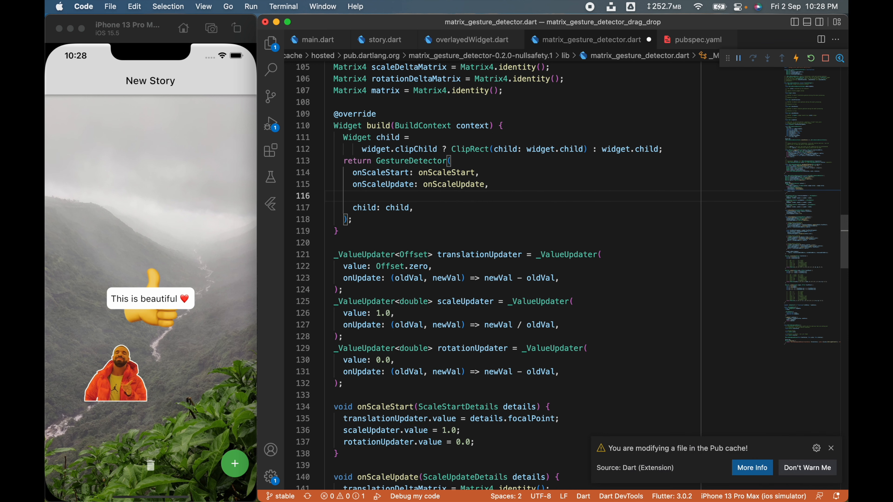
pyautogui.write('on')
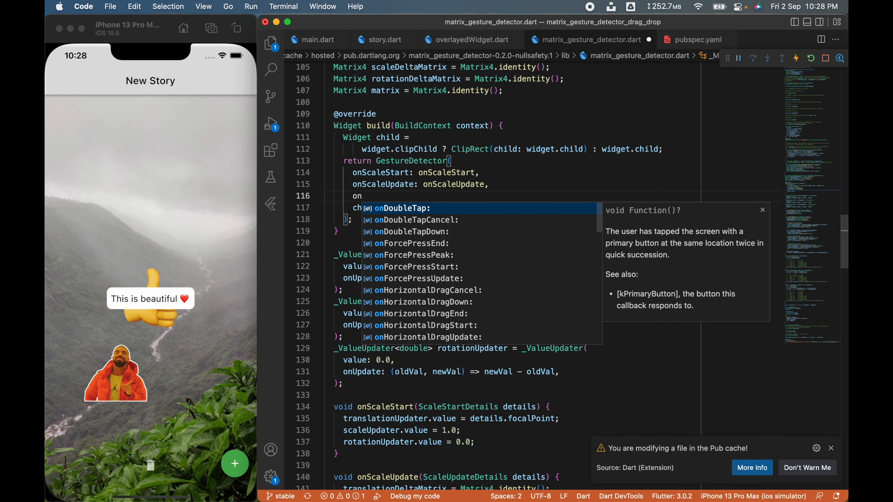
pyautogui.write('Scale')
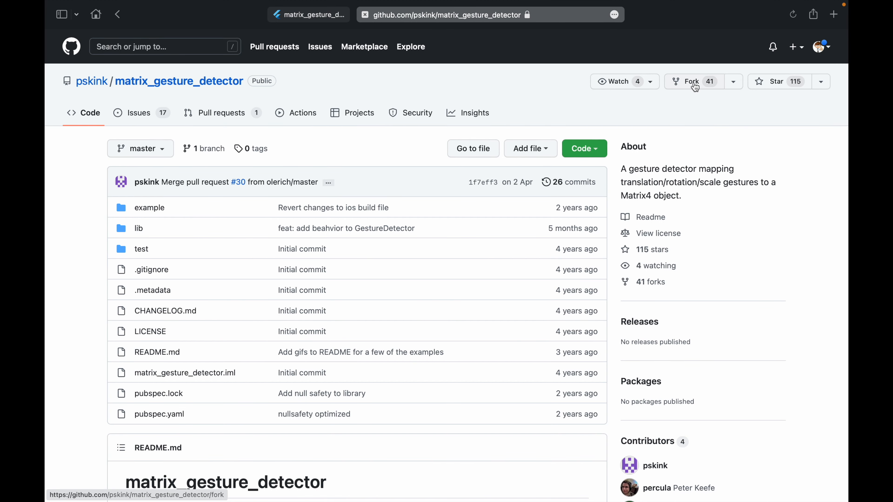
# Fork matrix_gesture_detector into the besttechguru account and browse into its lib folder.
pyautogui.click(691, 82)
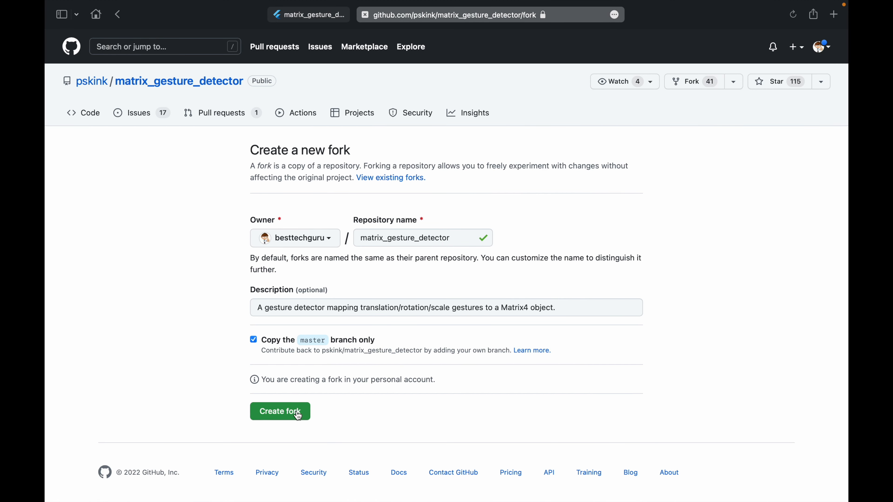
pyautogui.click(279, 411)
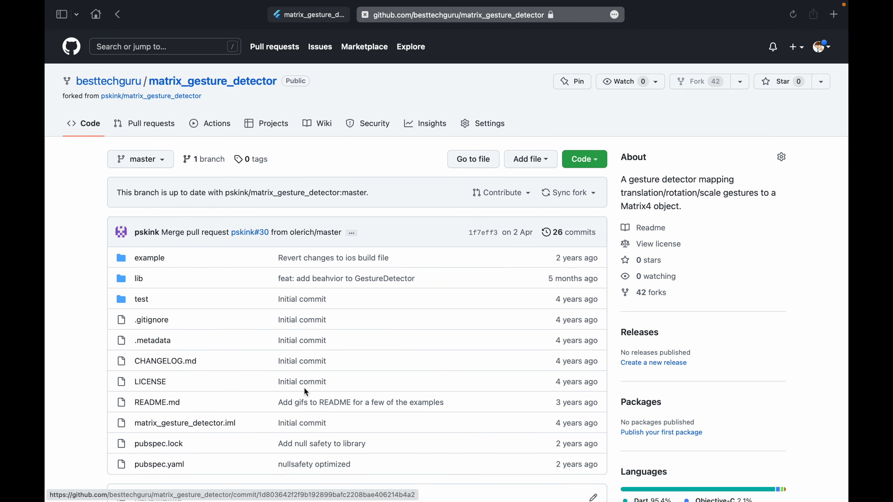
pyautogui.click(139, 279)
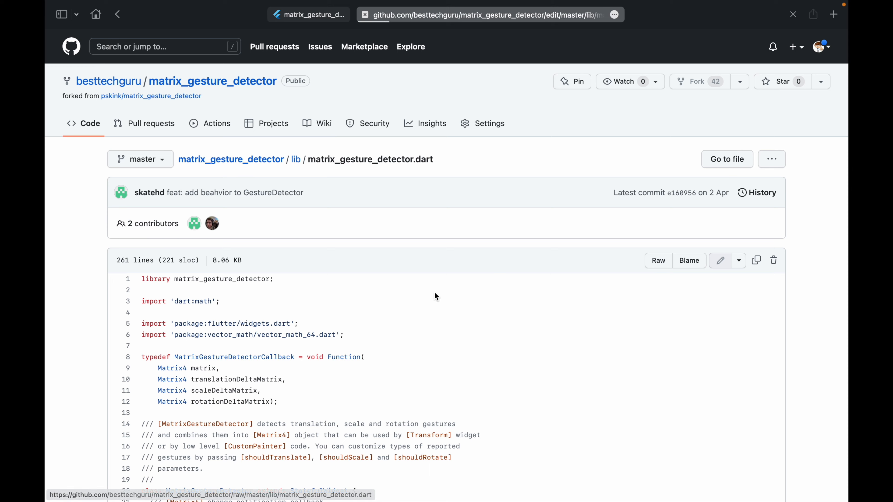
# Edit matrix_gesture_detector.dart adding final VoidCallback onScaleStart/onScaleEnd fields, required constructor params and calls.
pyautogui.click(720, 260)
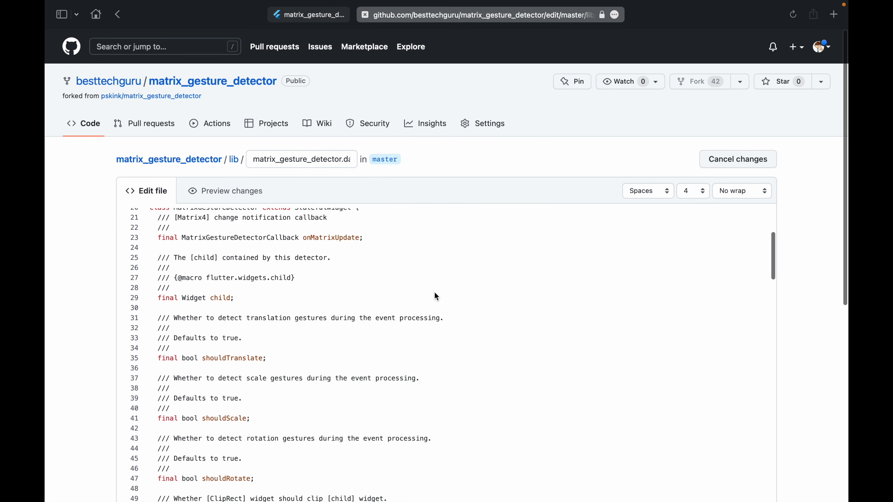
pyautogui.scroll(-3)
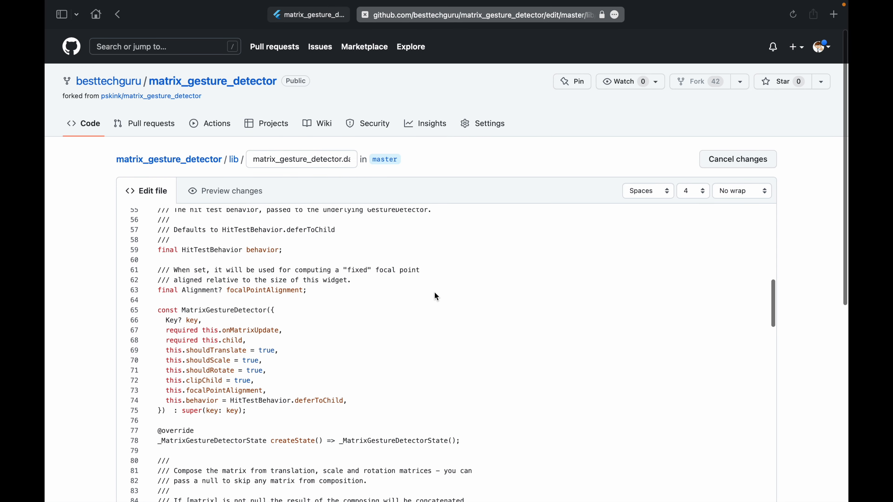
pyautogui.write('final VoidCallback onScaleStart;')
pyautogui.write('final VoidCallback onScaleEnd;')
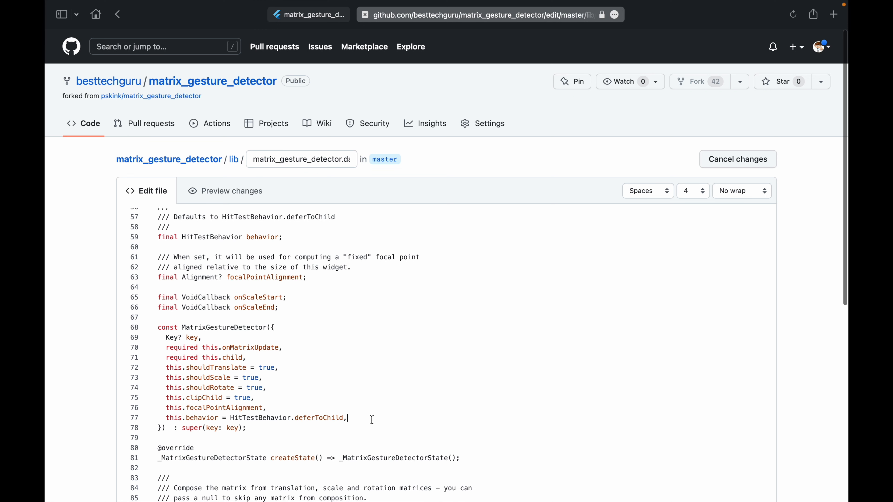
pyautogui.write('required this.onScaleStart,')
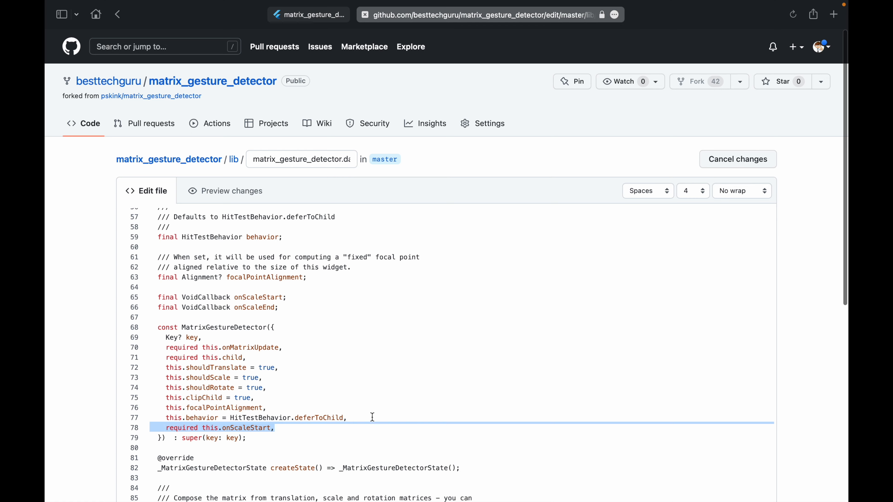
pyautogui.scroll(-3)
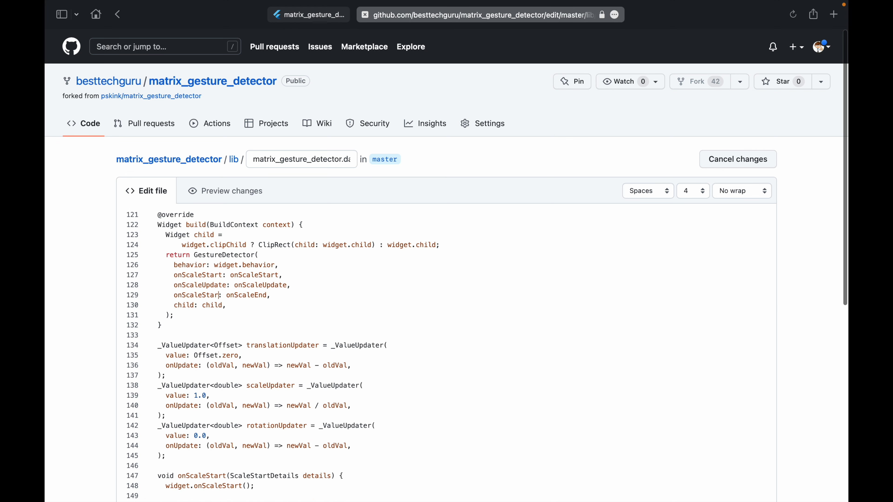
pyautogui.scroll(-3)
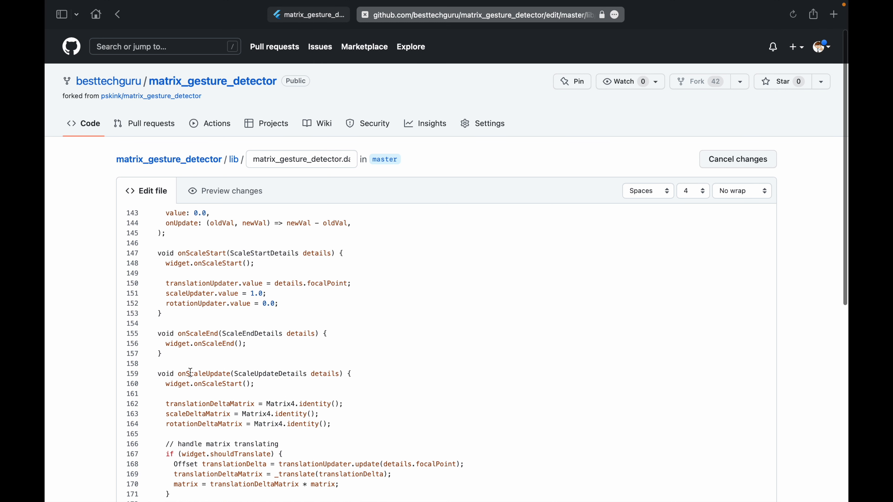
pyautogui.doubleClick(203, 374)
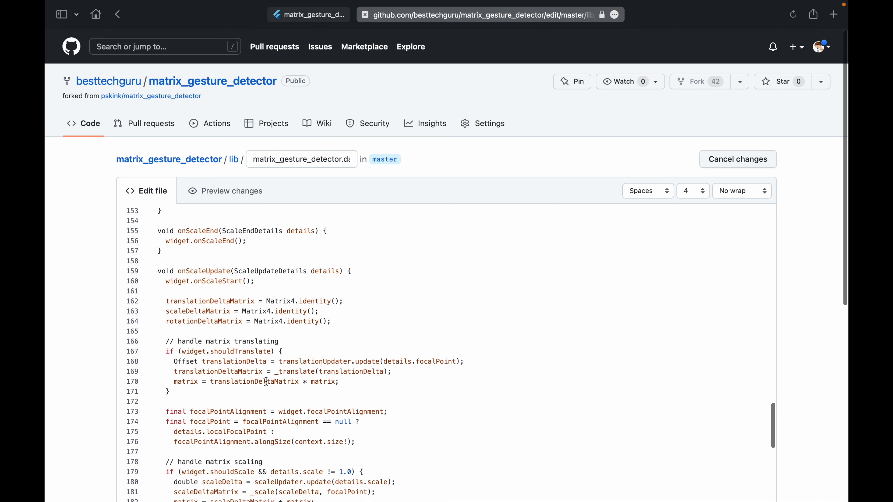
# Commit the edited matrix_gesture_detector.dart to the fork's master branch.
pyautogui.scroll(-3)
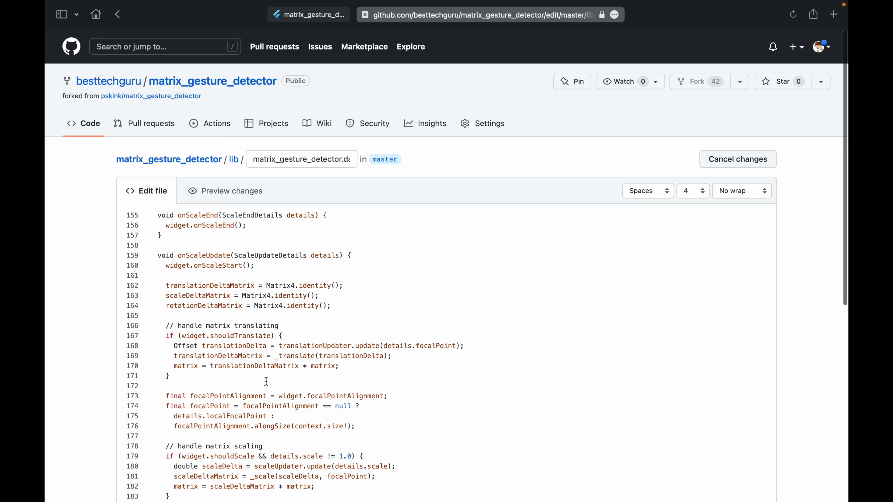
pyautogui.scroll(-3)
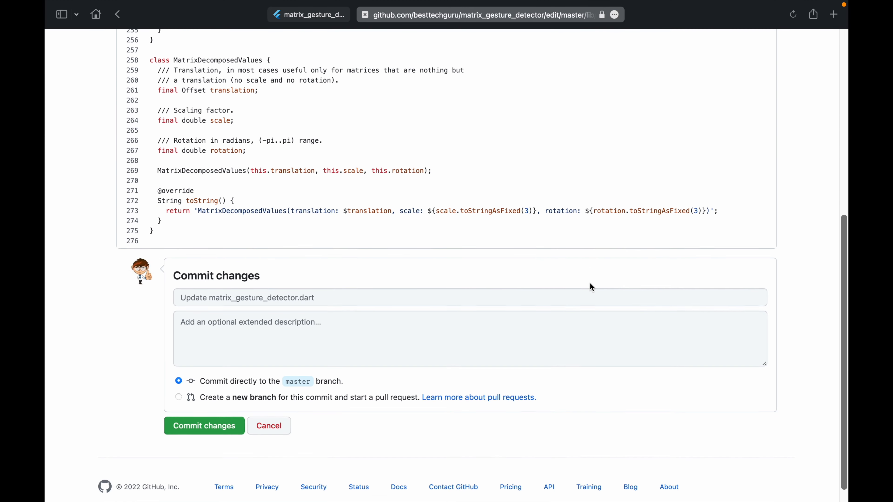
pyautogui.click(204, 425)
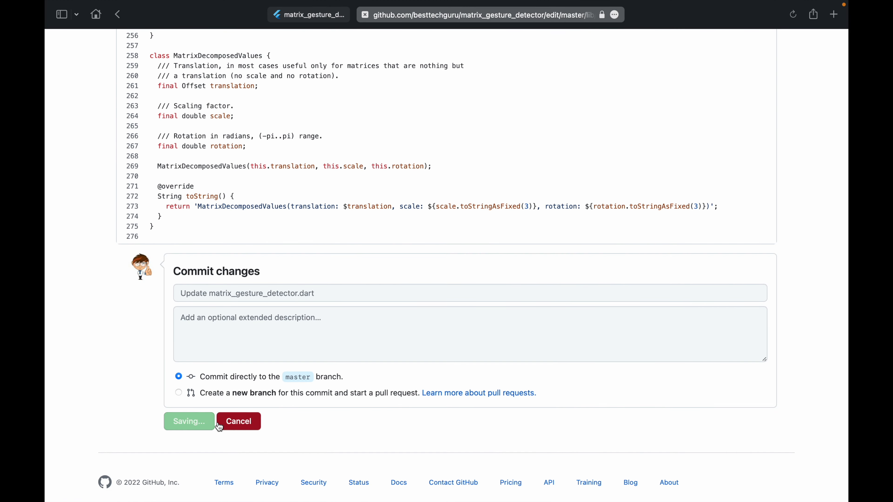
pyautogui.click(189, 421)
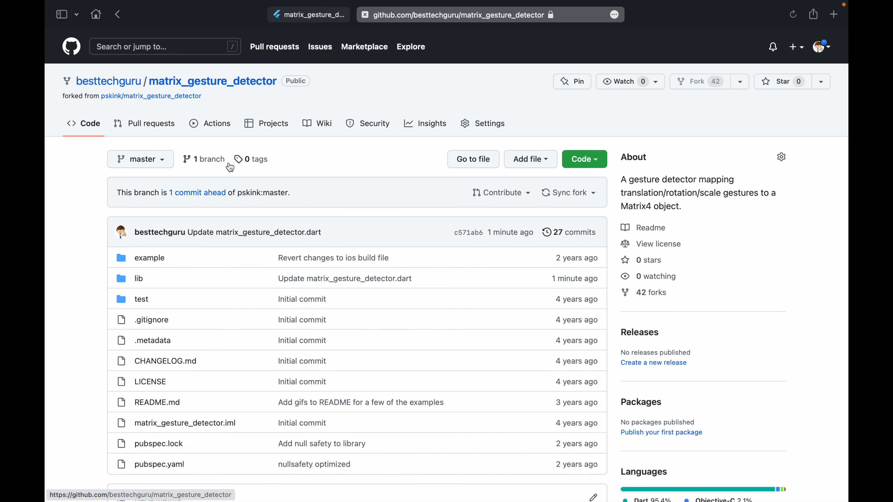
# Copy the fork's HTTPS clone URL from the green Code menu.
pyautogui.click(581, 159)
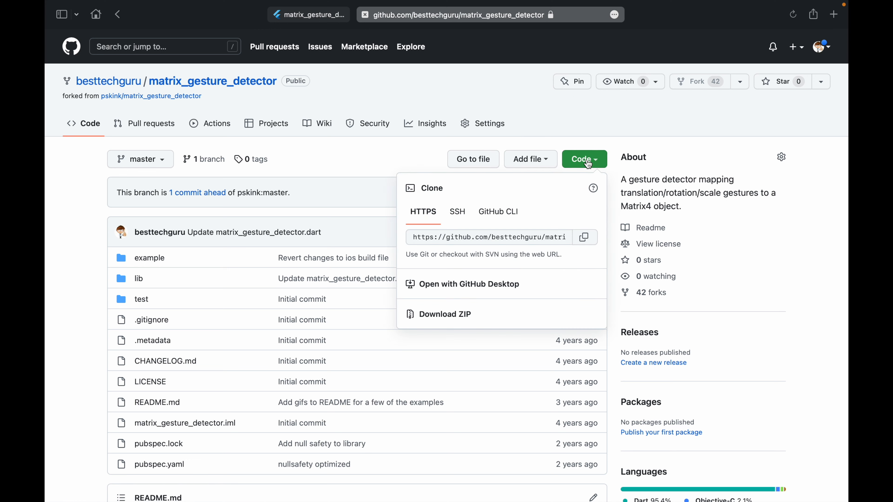
pyautogui.moveTo(581, 242)
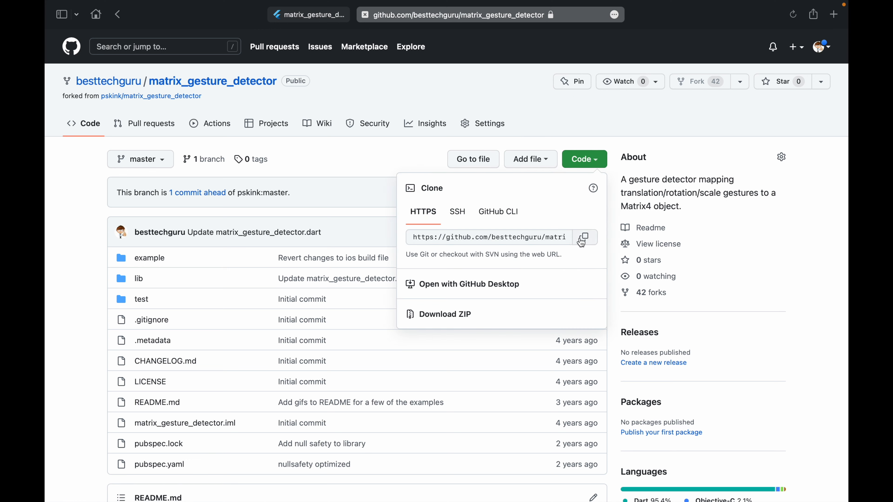
pyautogui.click(584, 236)
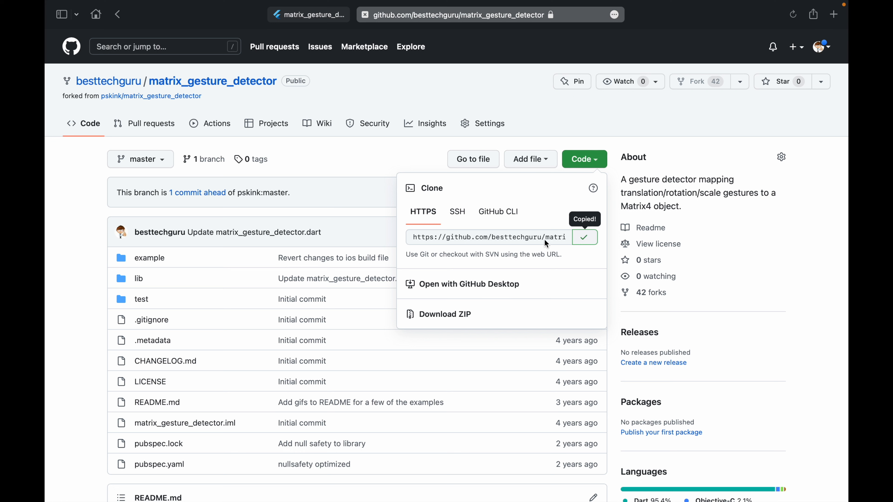
pyautogui.click(487, 237)
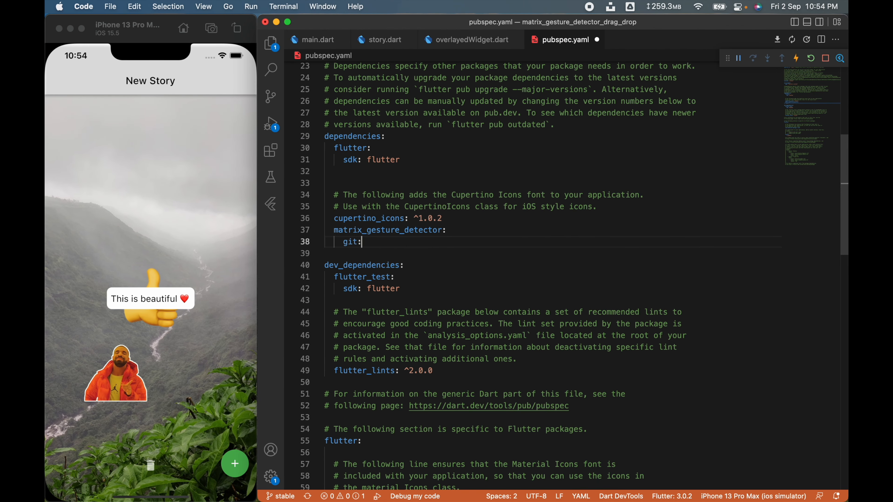
pyautogui.write('url: https://github.com/besttechguru/matrix_gesture_detector.git')
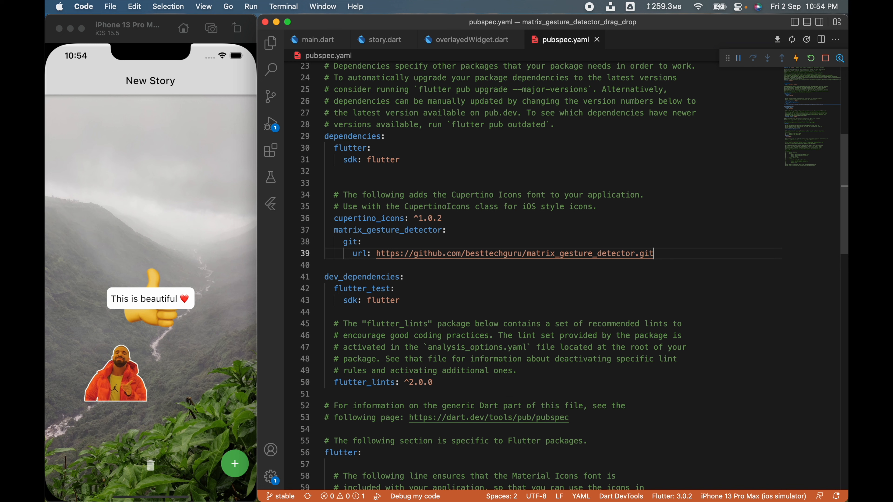
pyautogui.click(471, 39)
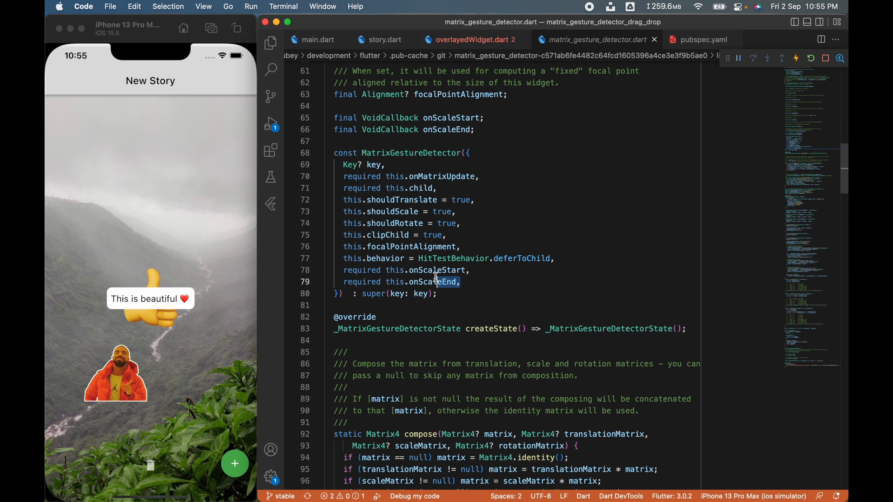
# Declare required VoidCallback onDragStart and onDragEnd in overlayedWidget.dart, called from onScaleStart and onScaleEnd.
pyautogui.click(472, 39)
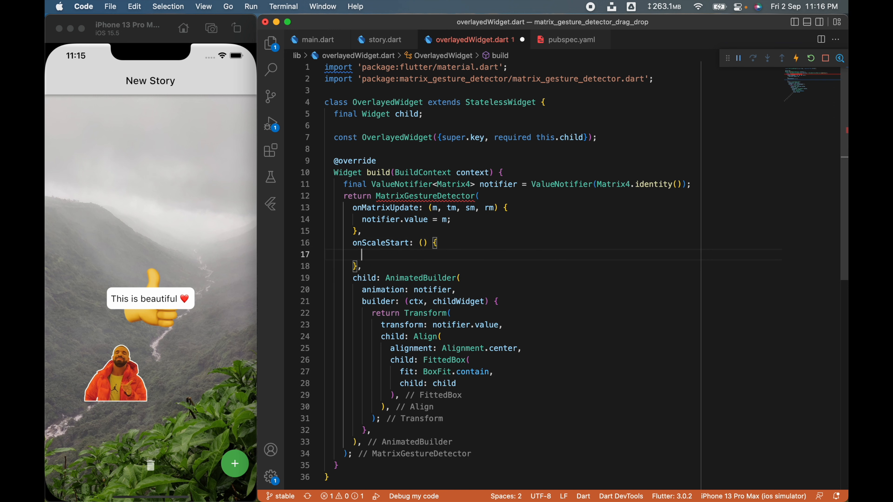
pyautogui.write('onScaleEnd: () {')
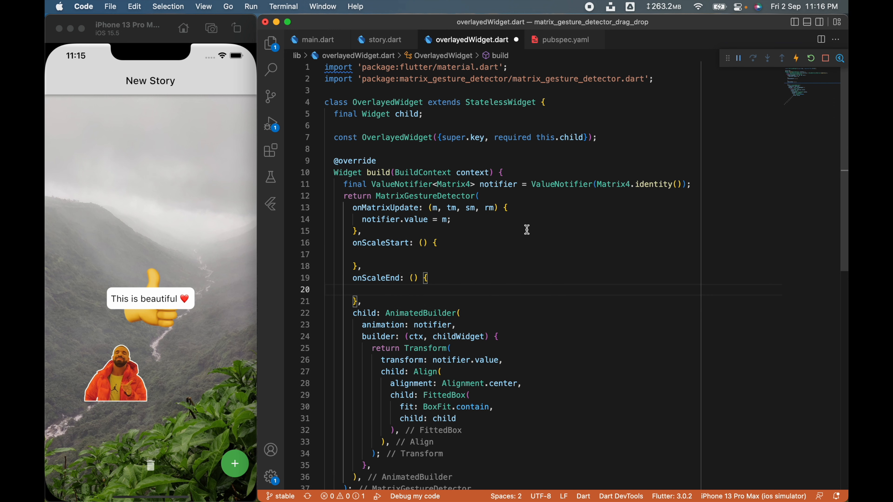
pyautogui.write('final VoidCallback onDragStart;')
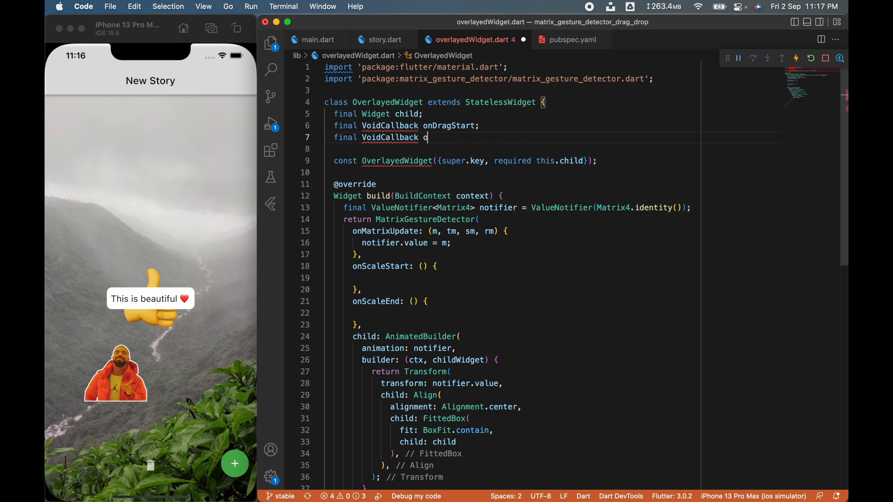
pyautogui.write('nDragEnd;')
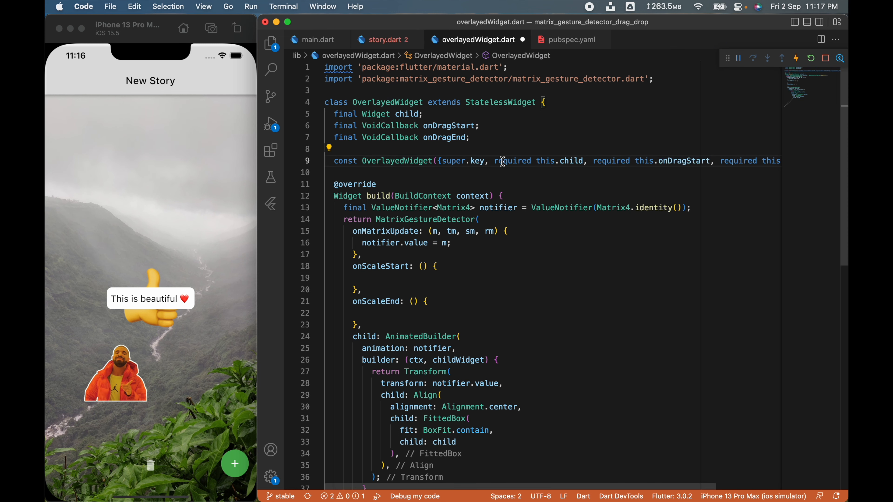
pyautogui.write('onDragStart();')
pyautogui.write('onDragEnd();')
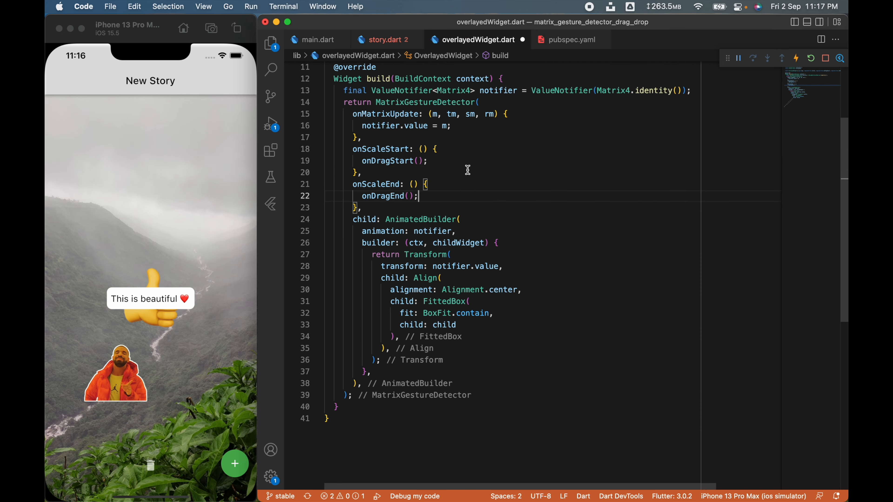
pyautogui.click(385, 40)
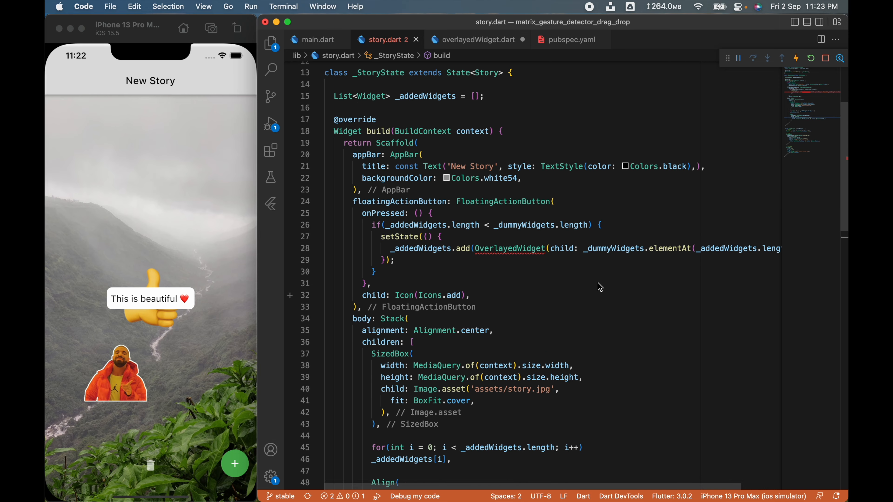
# Declare bool _showDeleteButton = false and set it true in onDragStart, false in onDragEnd via setState.
pyautogui.write('bool')
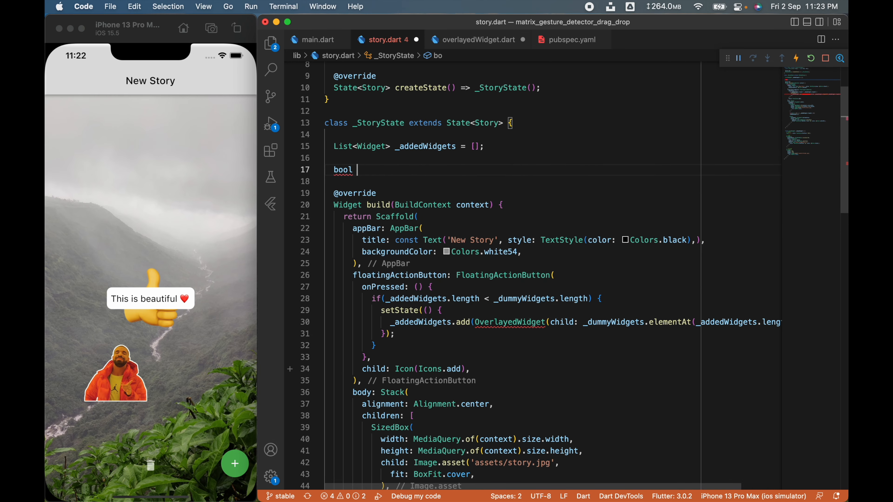
pyautogui.write('_showDeleteButton = false;')
pyautogui.write('setState(() {')
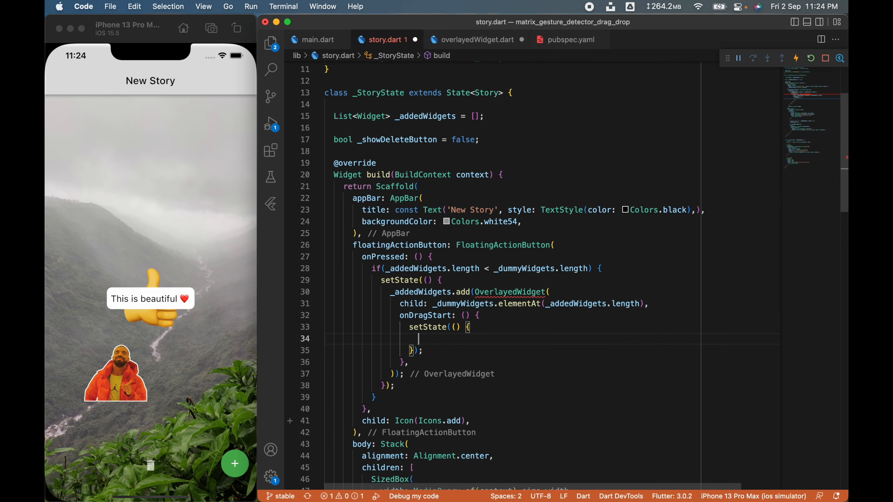
pyautogui.write('_showDeleteButton = true;')
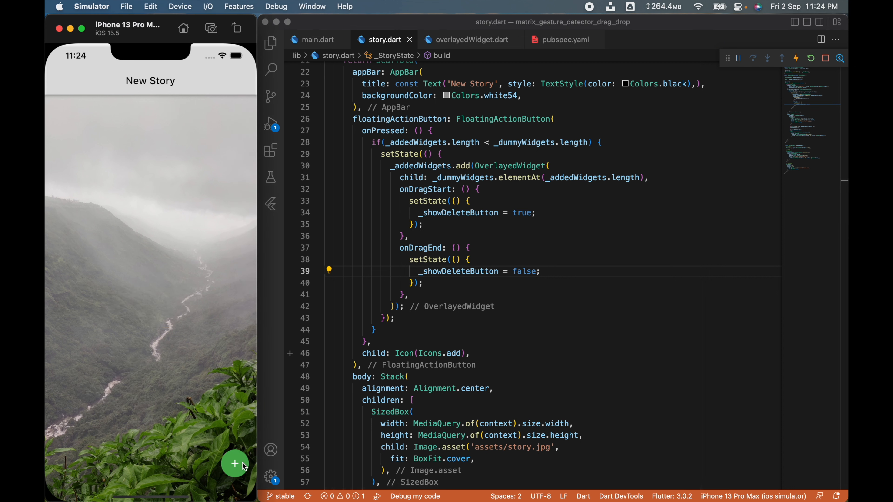
# Add a thumbs-up sticker and drag it toward the bottom, confirming the trash icon appears while moving.
pyautogui.click(234, 463)
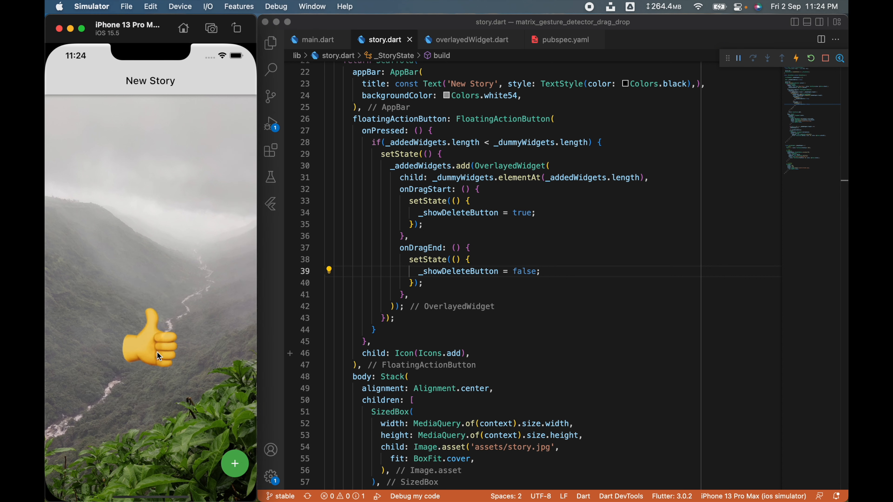
pyautogui.moveTo(150, 339); pyautogui.dragTo(197, 356)
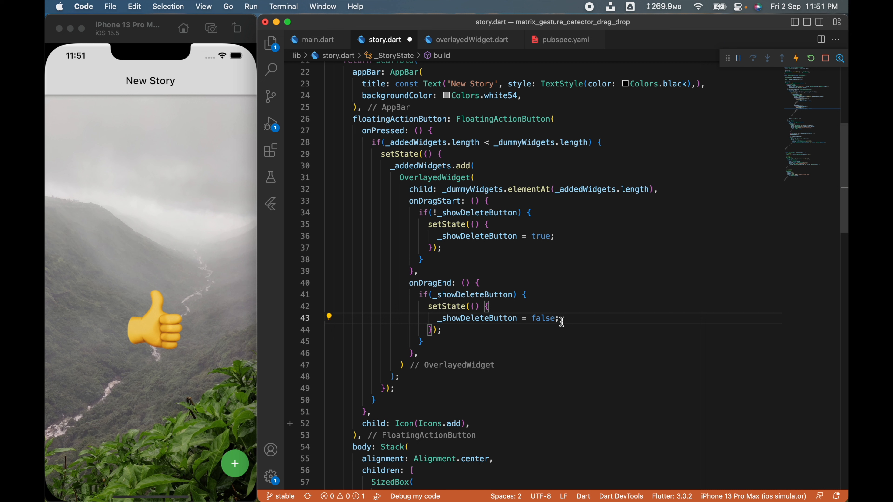
pyautogui.click(151, 336)
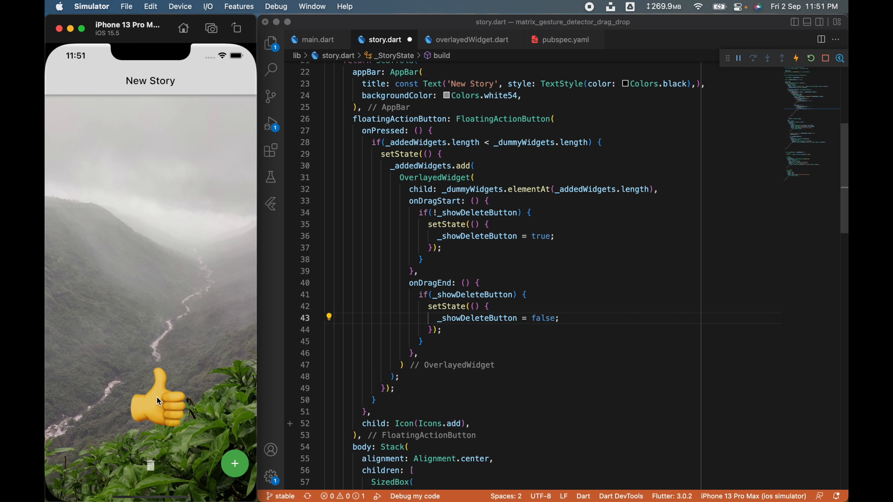
pyautogui.moveTo(159, 401); pyautogui.dragTo(147, 436)
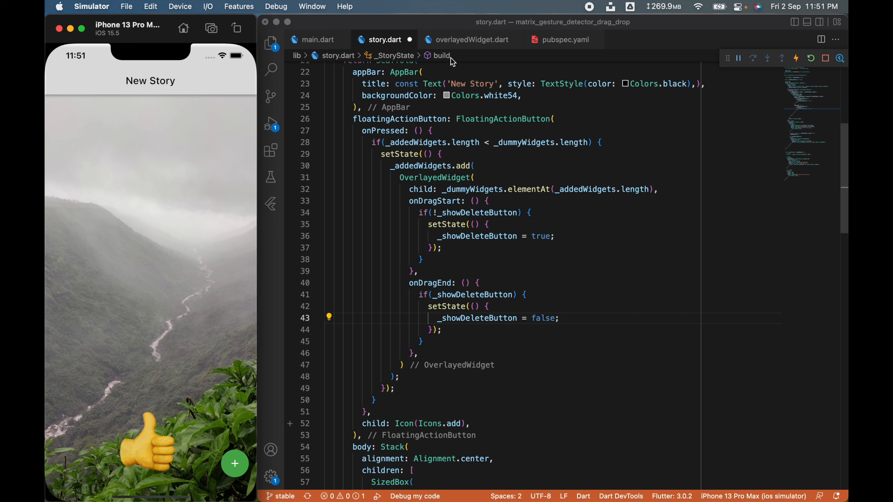
pyautogui.click(473, 39)
pyautogui.write('onPointerMove: (event) {')
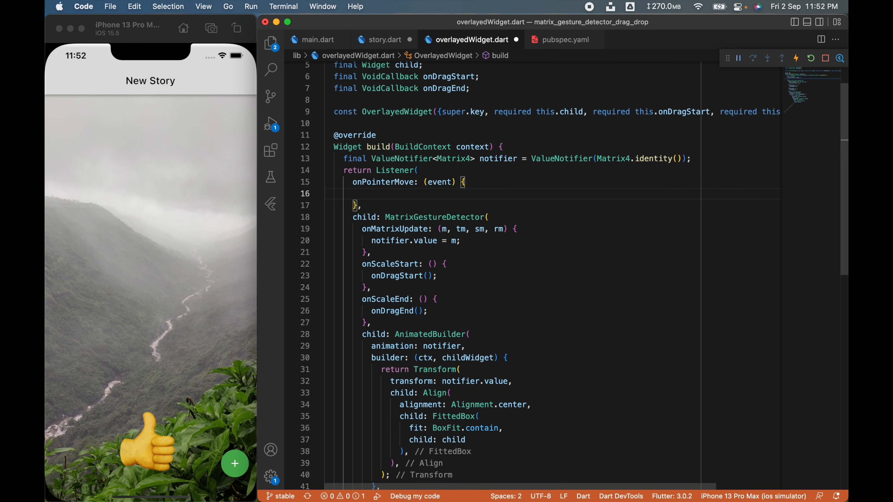
pyautogui.moveTo(438, 182)
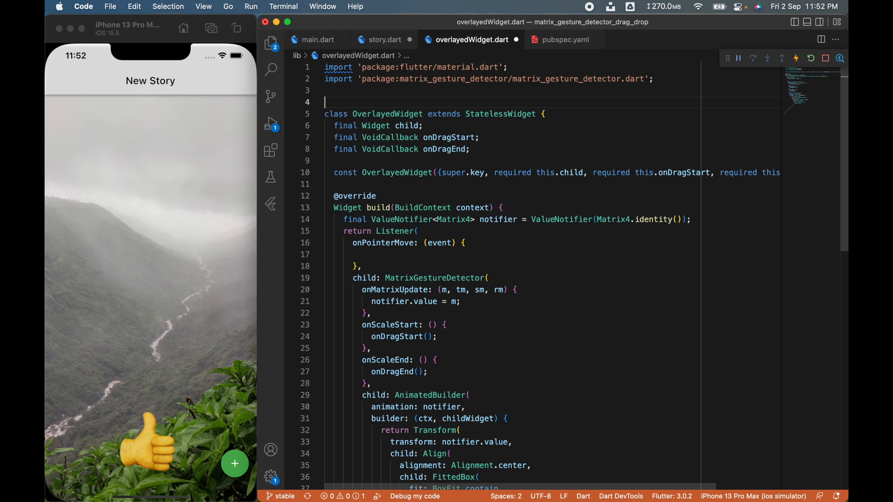
# Add a PointMoveCallback typedef and onDragUpdate field, calling onDragUpdate(event.position) in onPointerMove.
pyautogui.write('typedef PointMoveCallback = void Function()')
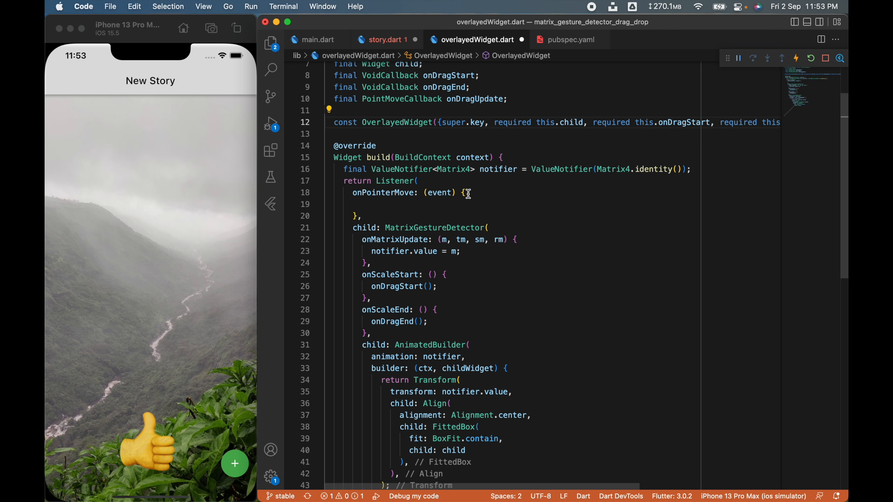
pyautogui.write('onDragUpdate(event.')
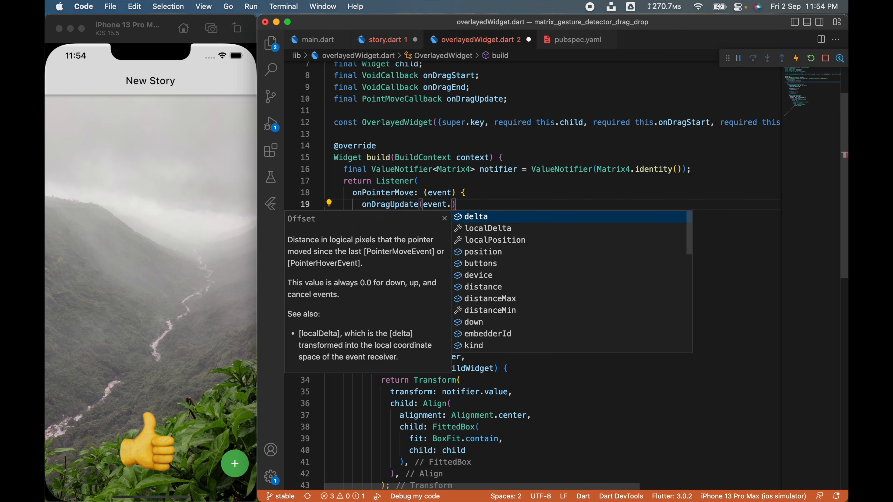
pyautogui.click(385, 39)
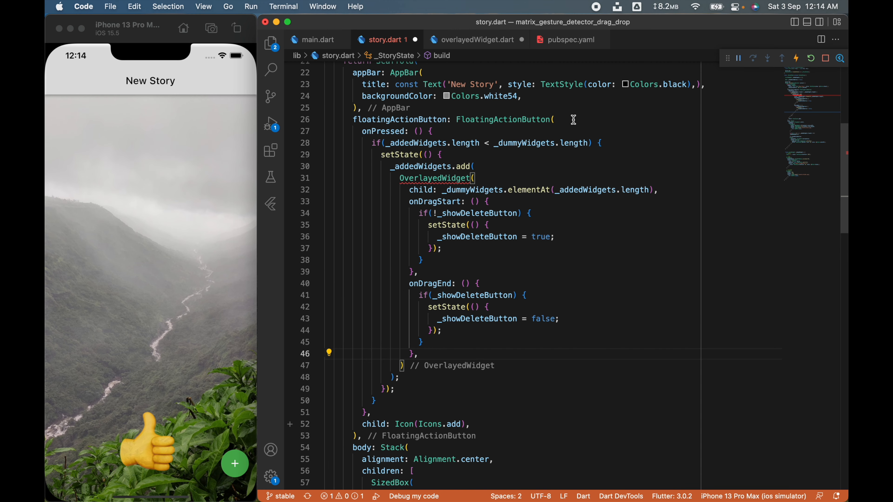
pyautogui.moveTo(656, 145)
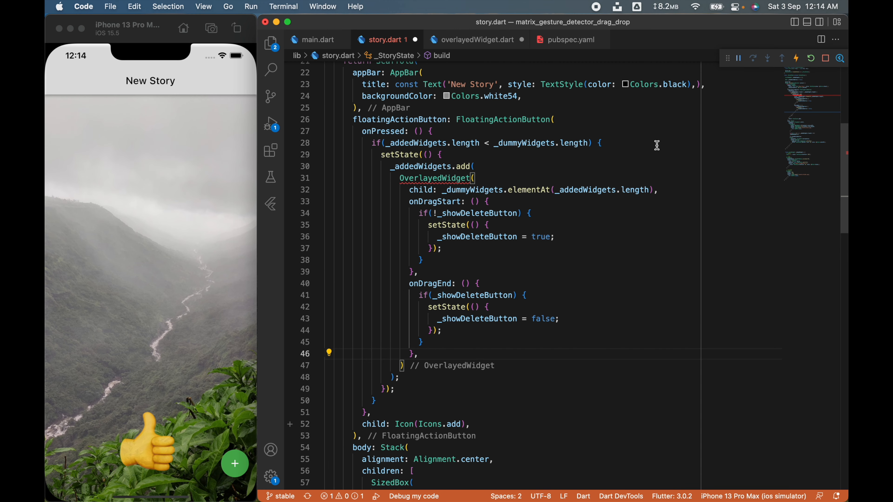
pyautogui.moveTo(164, 350)
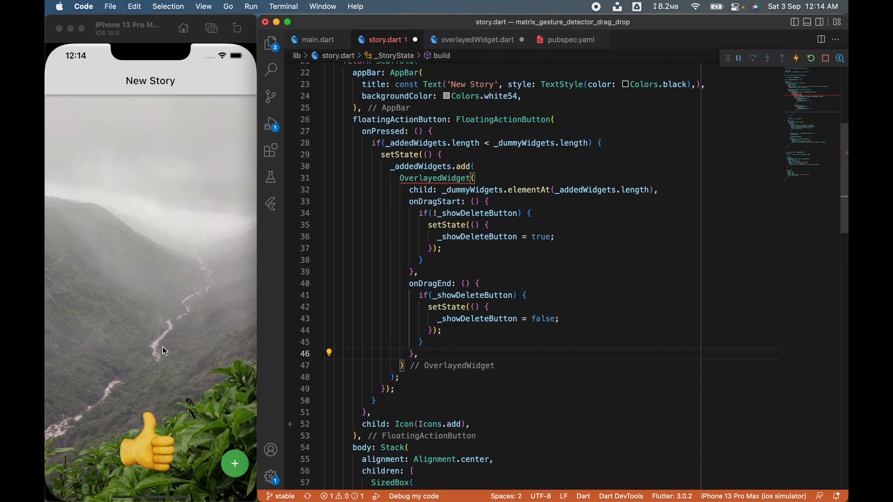
pyautogui.moveTo(156, 447)
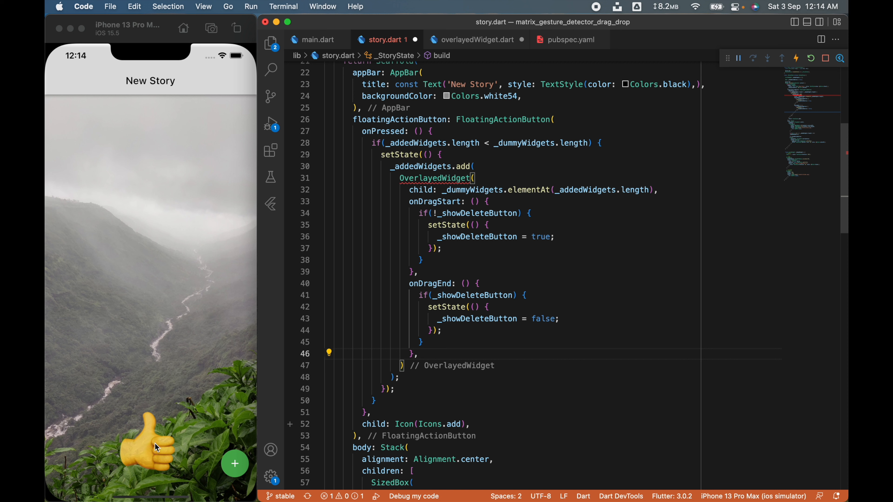
# Drag the thumbs-up emoji up-left, back down over the delete icon, then settle it near the bottom left.
pyautogui.moveTo(157, 447); pyautogui.dragTo(114, 411)
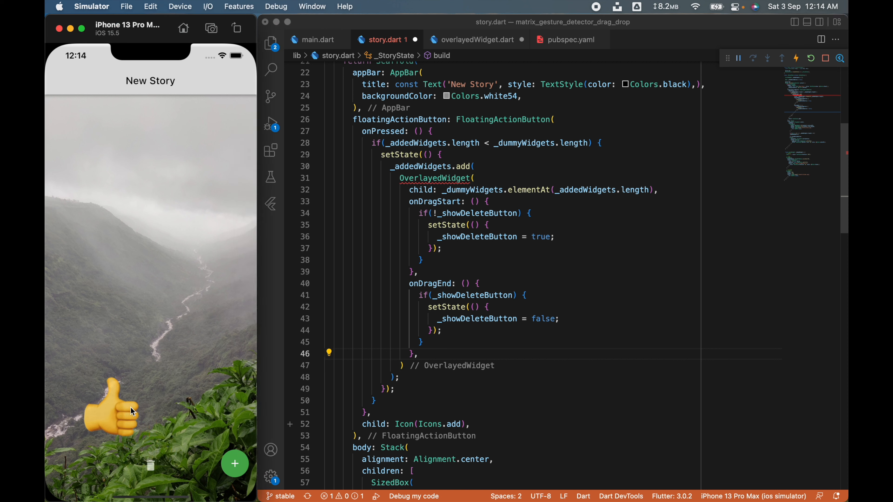
pyautogui.moveTo(119, 410); pyautogui.dragTo(222, 464)
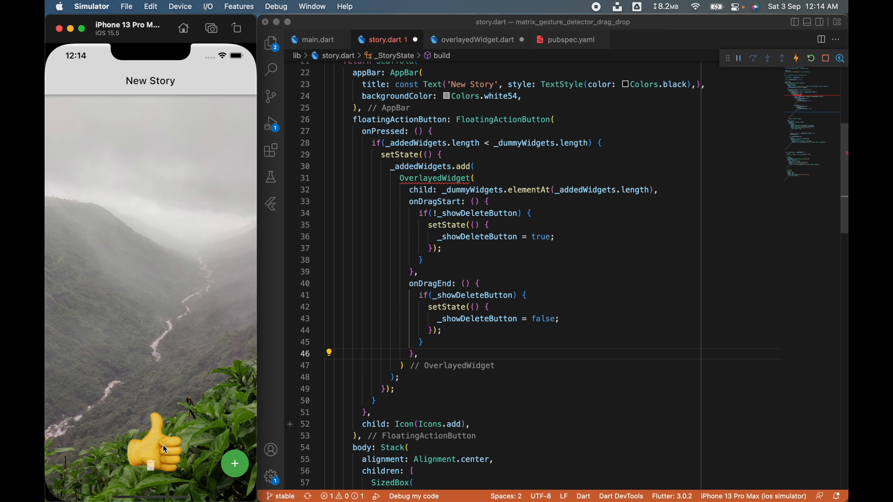
pyautogui.moveTo(165, 447); pyautogui.dragTo(142, 447)
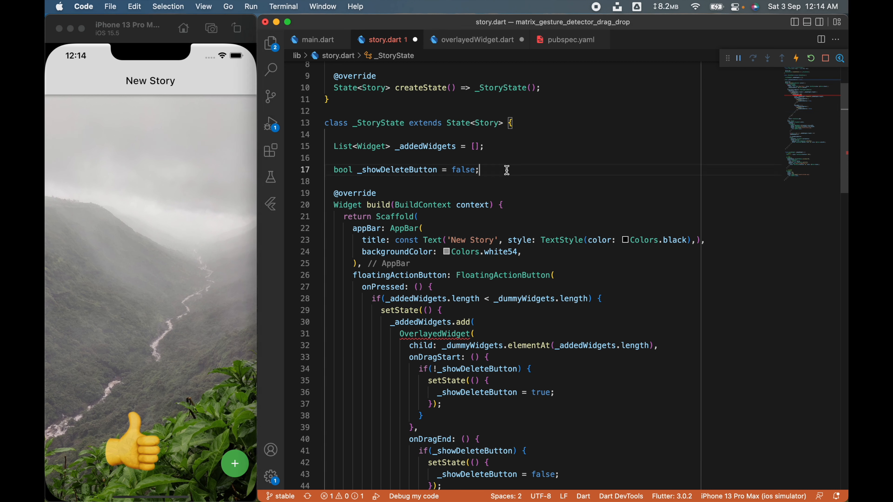
# Add bool _isDeleteButtonActive set by onDragUpdate when offset.dy passes MediaQuery height - 100, sizing the delete Icon by it.
pyautogui.write('bool _isDeleteButtonA')
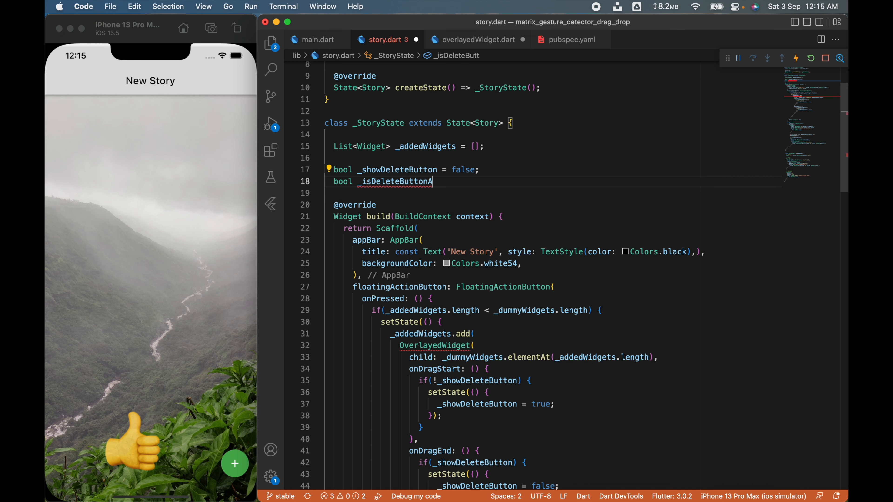
pyautogui.scroll(-3)
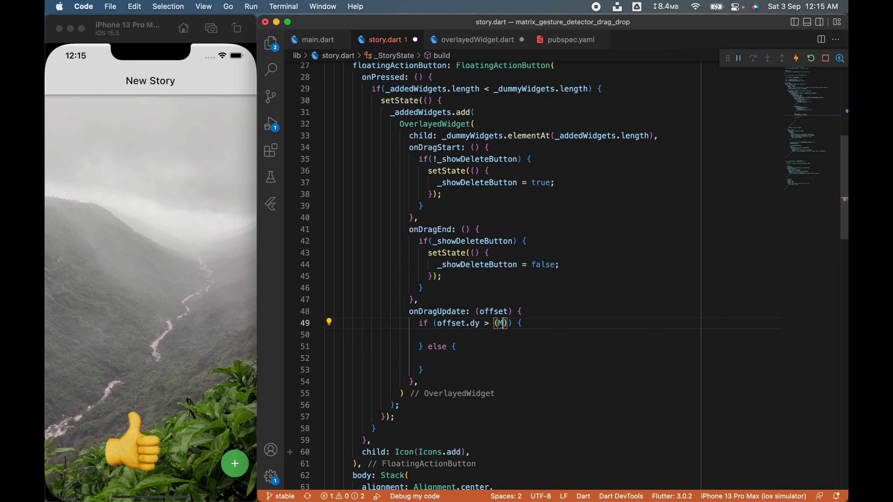
pyautogui.write('MediaQuery.of(context).size.height - 100')
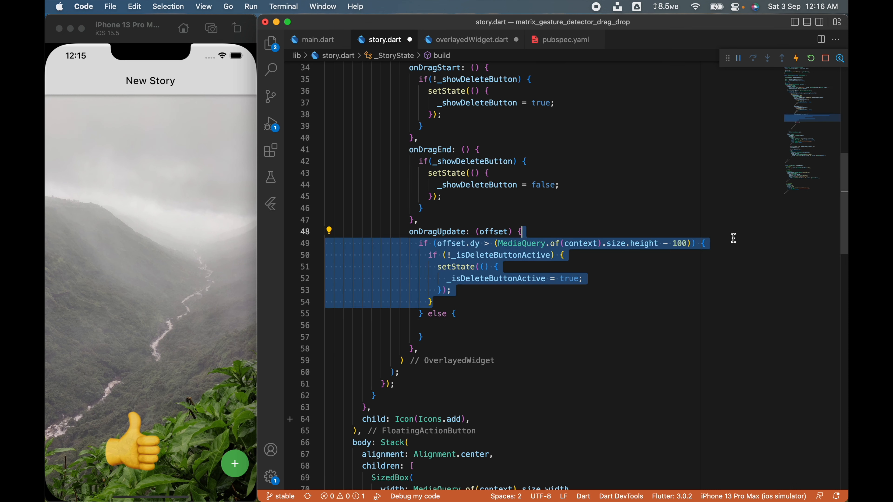
pyautogui.write('fal')
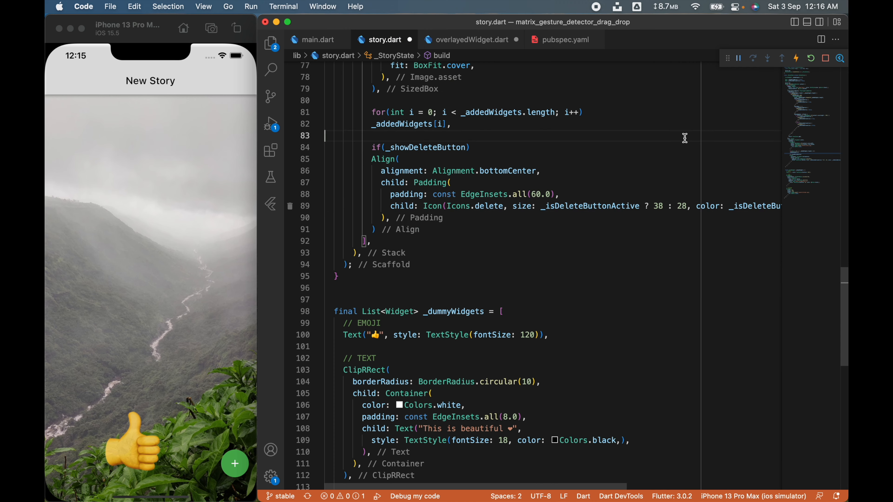
# Drag the thumbs-up onto the trash icon, away, and back to confirm the icon grows and shrinks.
pyautogui.click(811, 58)
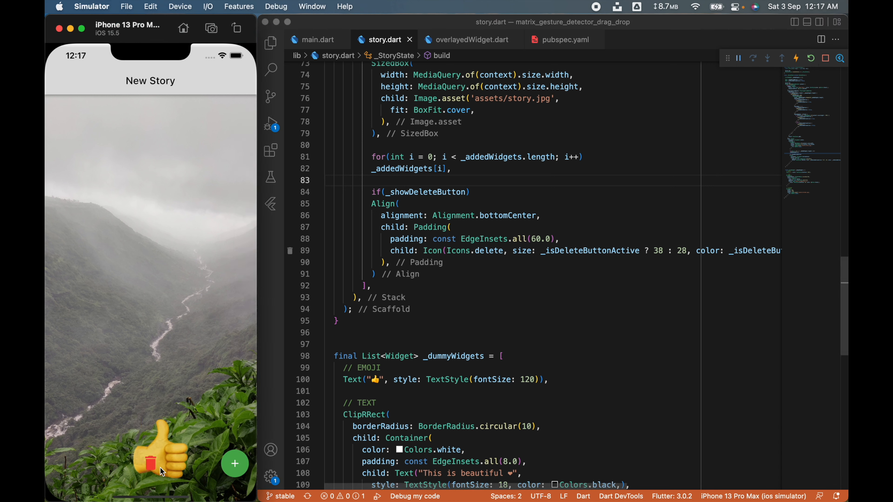
pyautogui.moveTo(163, 461); pyautogui.dragTo(114, 422)
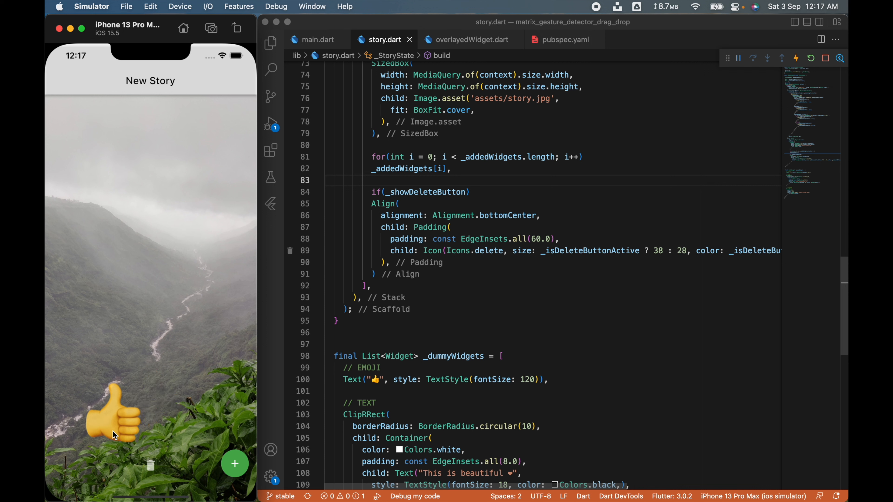
pyautogui.moveTo(114, 419); pyautogui.dragTo(150, 433)
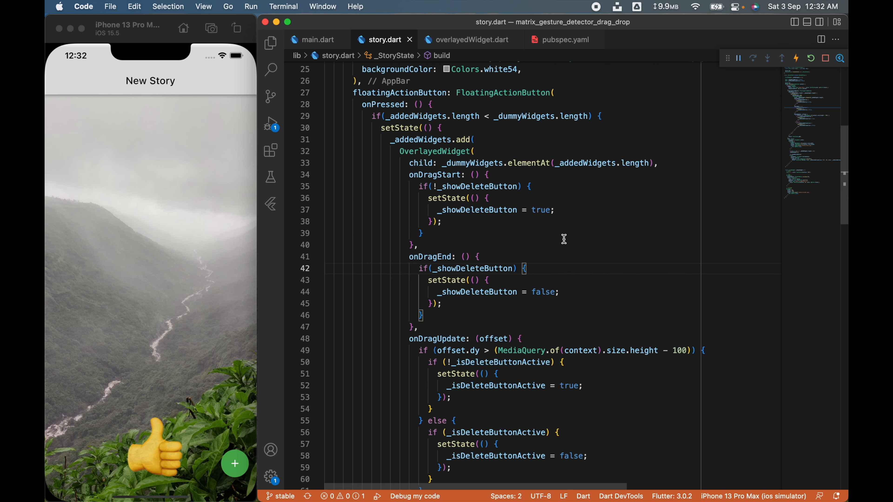
# Reset _isDeleteButtonActive in the else branch and make onDragEnd a PointMoveCallback carrying a late Offset.
pyautogui.scroll(-3)
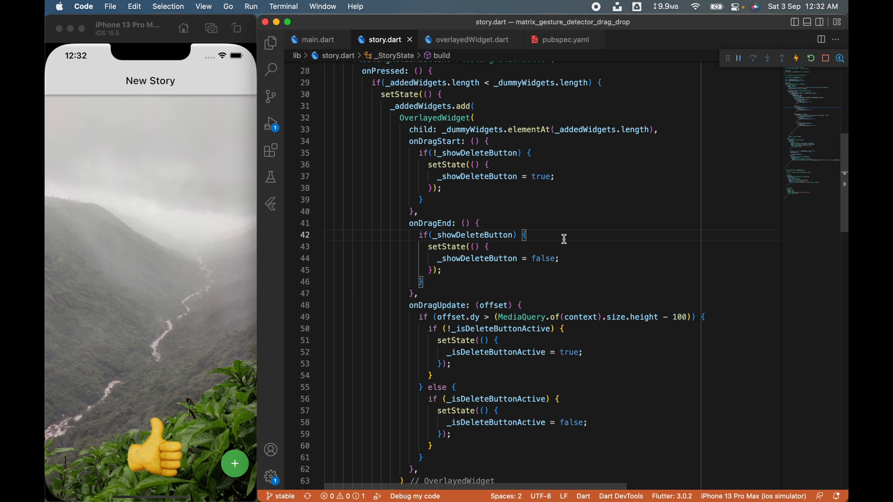
pyautogui.click(474, 39)
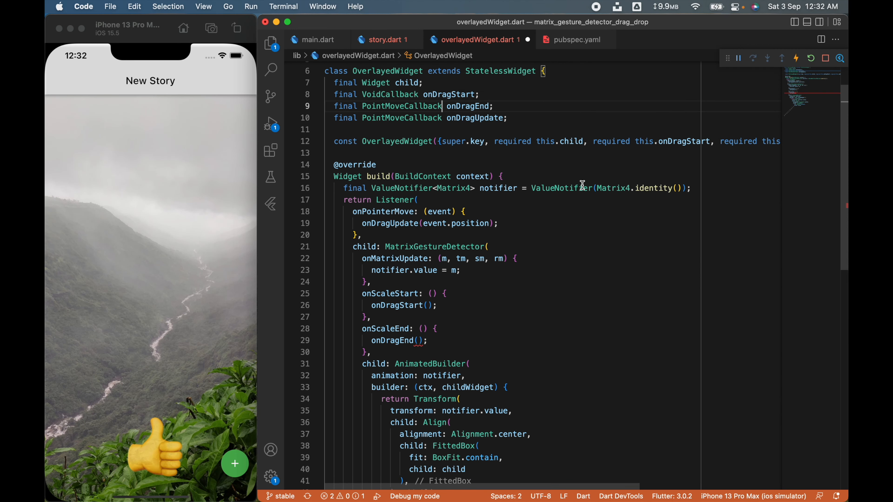
pyautogui.write('Offset offset;')
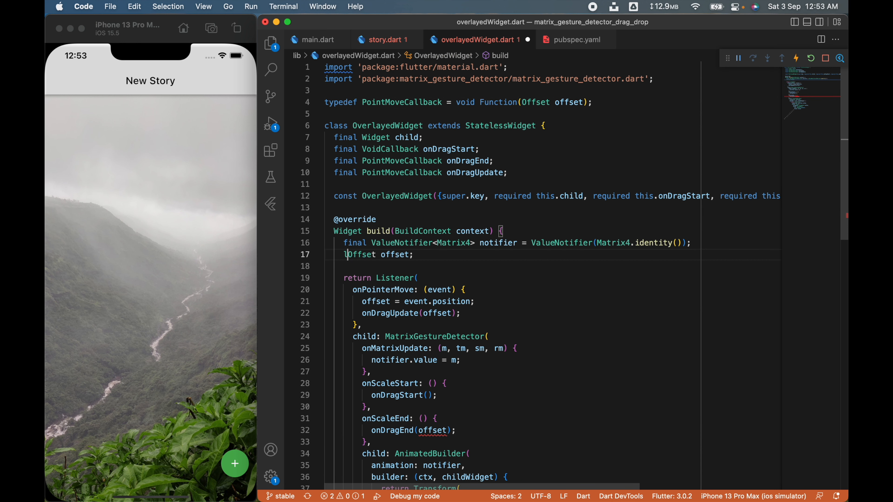
# Receive the final Offset in story.dart's onDragEnd, start the offset.dy bottom check, and save.
pyautogui.click(382, 39)
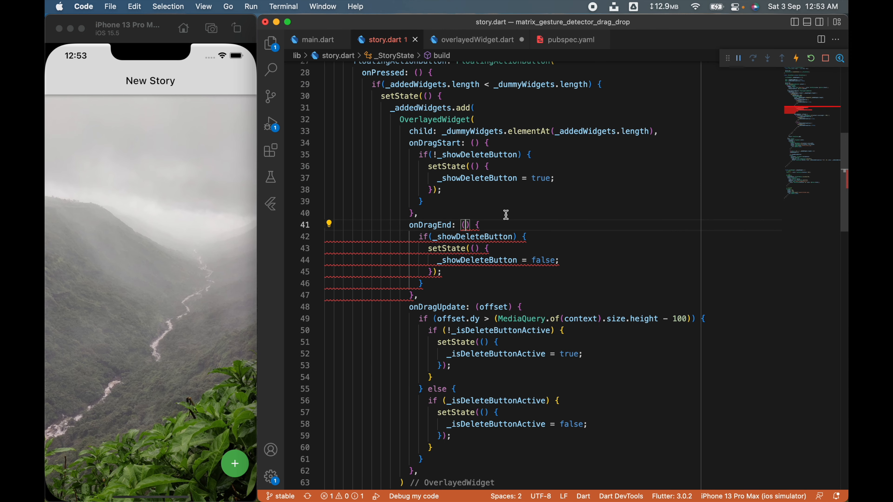
pyautogui.write('Offset')
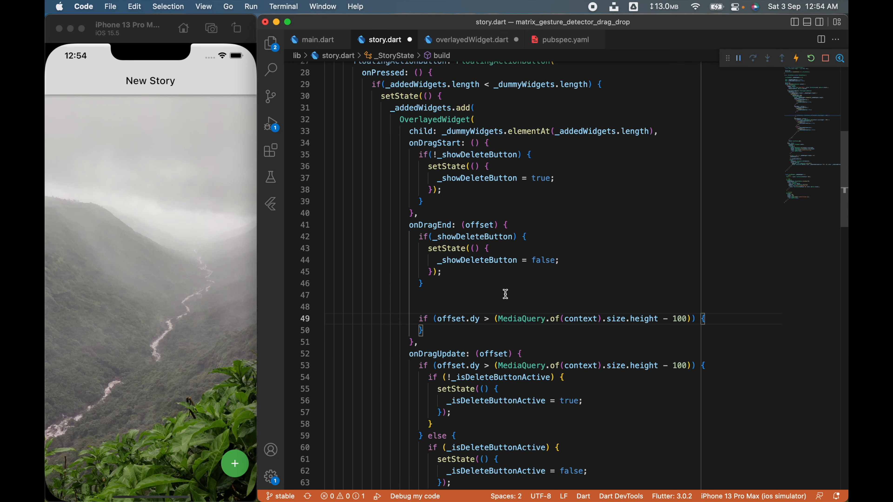
pyautogui.press('Enter')
pyautogui.write('key: Key(_addedWidgets.length.toString()),')
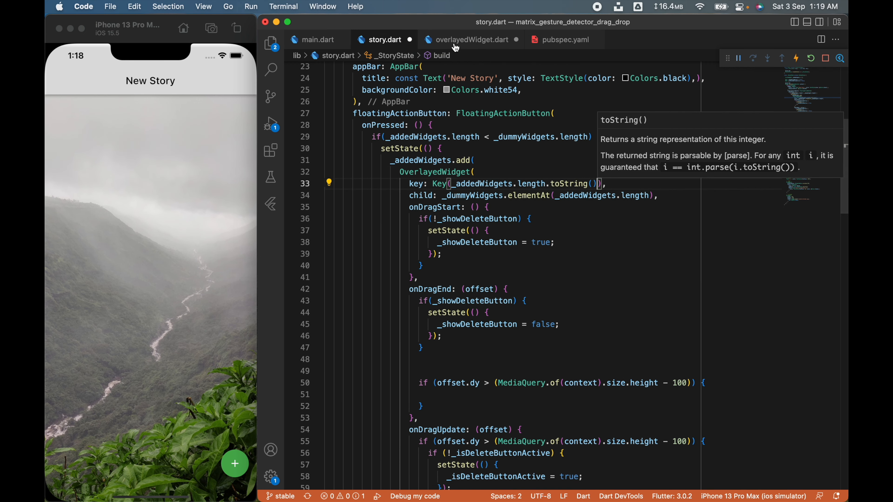
# Key each OverlayedWidget by _addedWidgets.length and removeWhere widget.key == key on bottom drop, then drag stickers lower in Simulator.
pyautogui.click(471, 39)
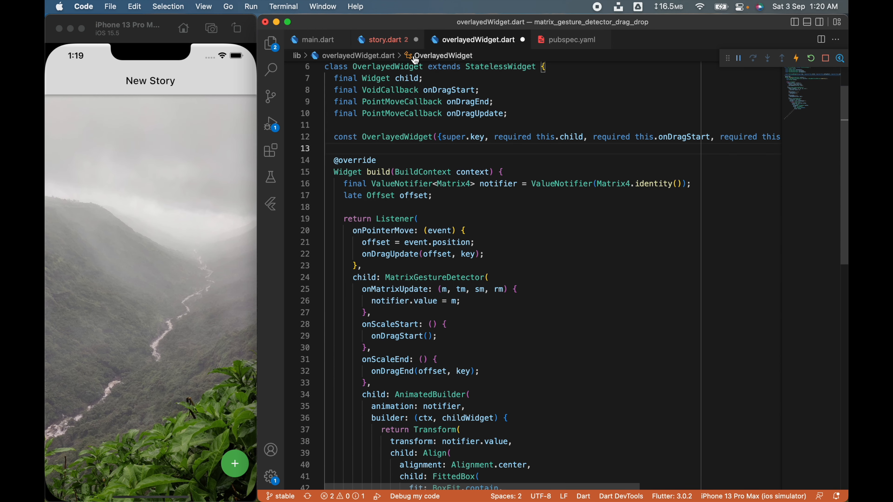
pyautogui.click(384, 39)
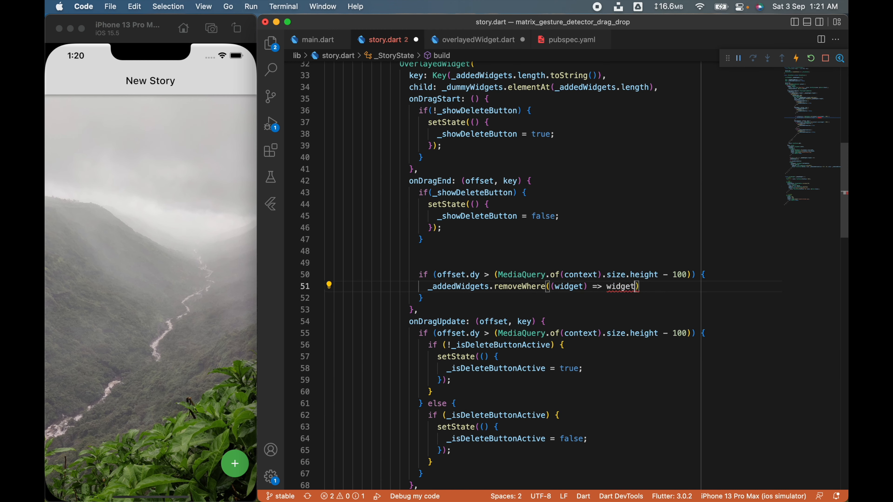
pyautogui.write('.key == key')
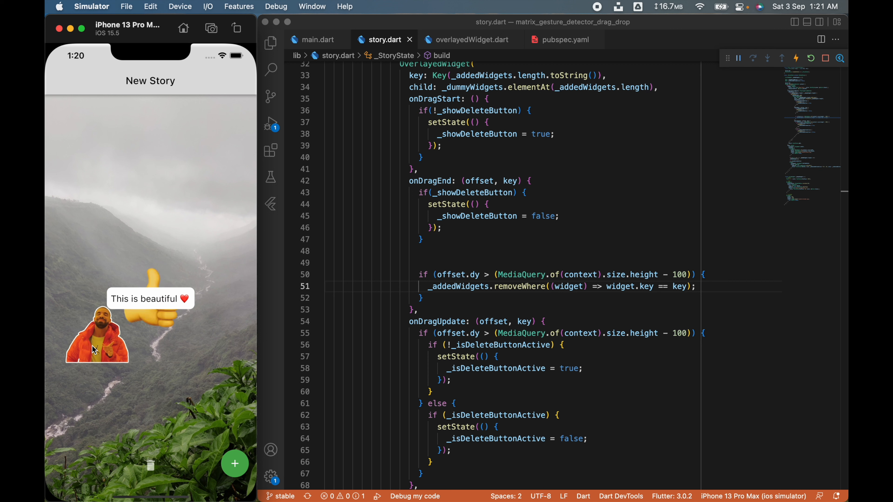
pyautogui.moveTo(96, 336); pyautogui.dragTo(156, 408)
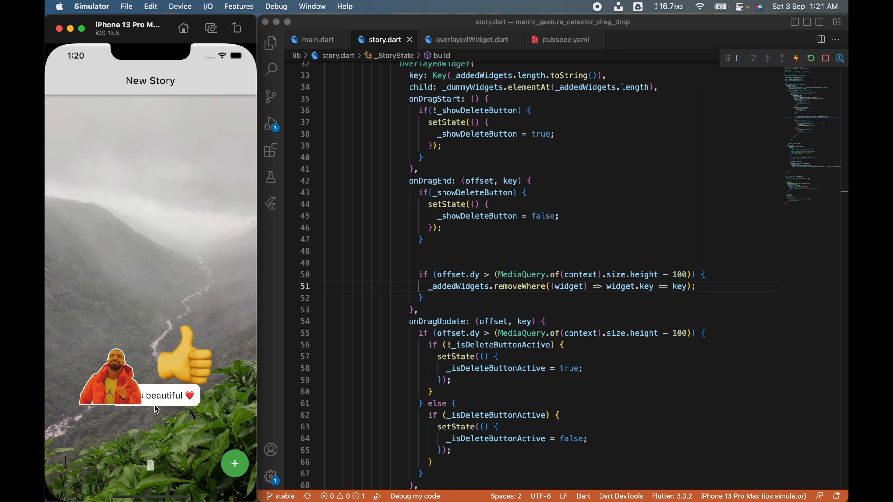